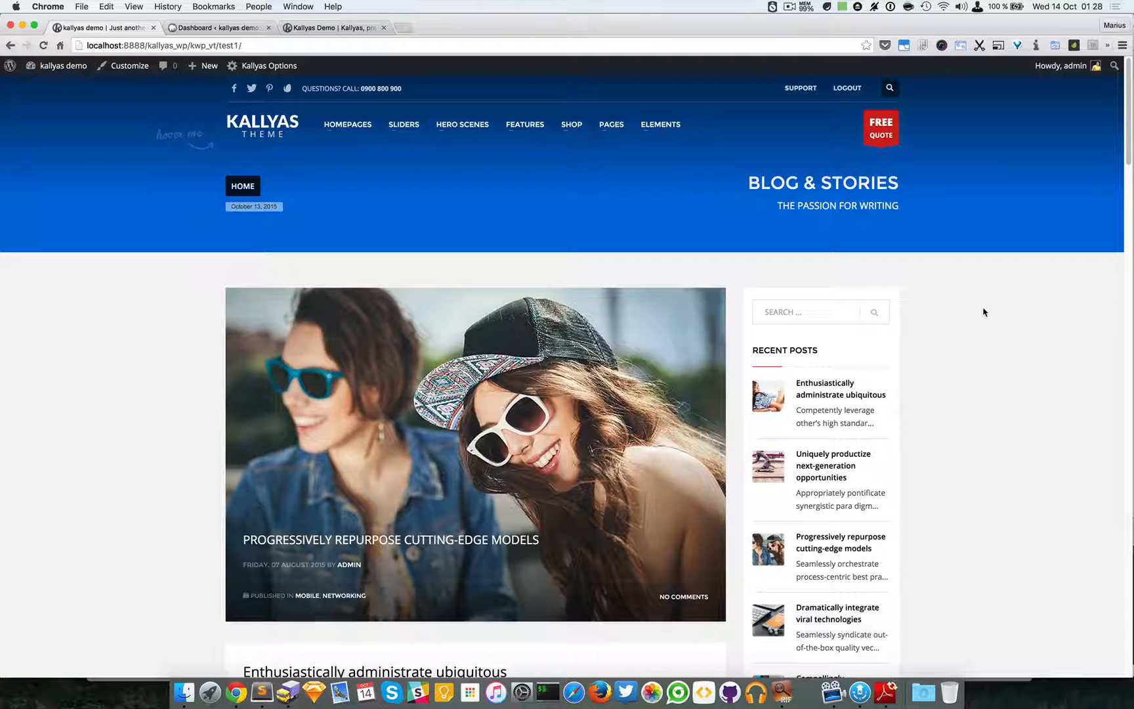
Step: Browse the Kallyas demo site's blog listing page
left_click(965, 281)
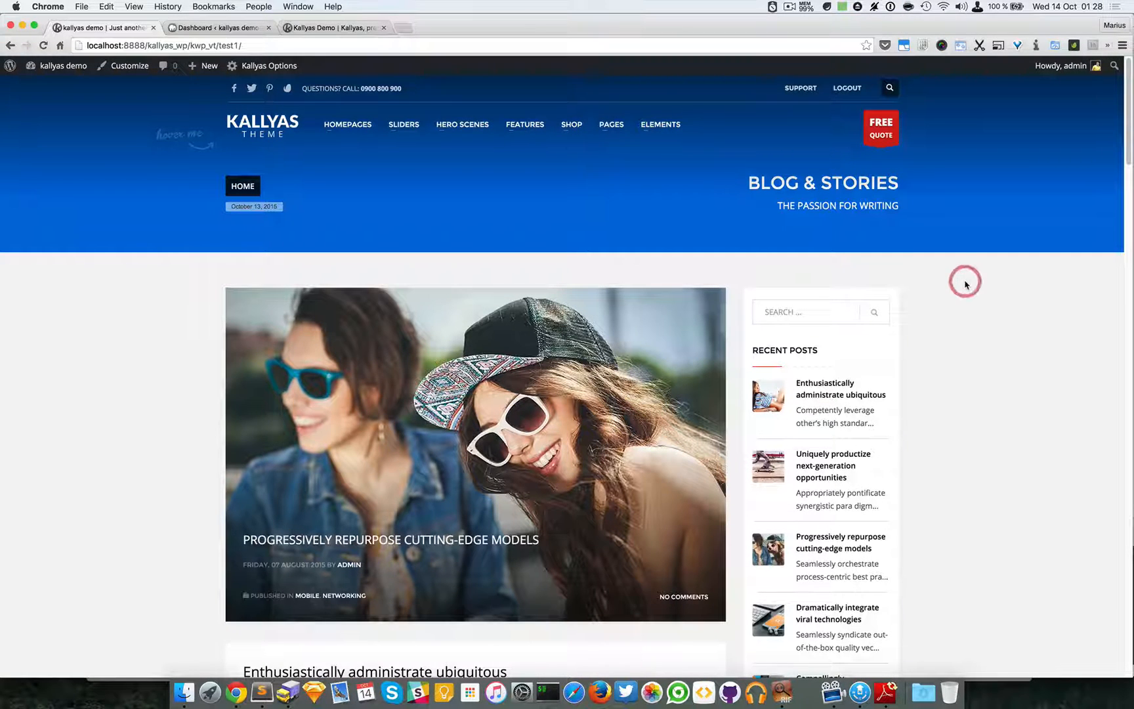
scroll("up", 3)
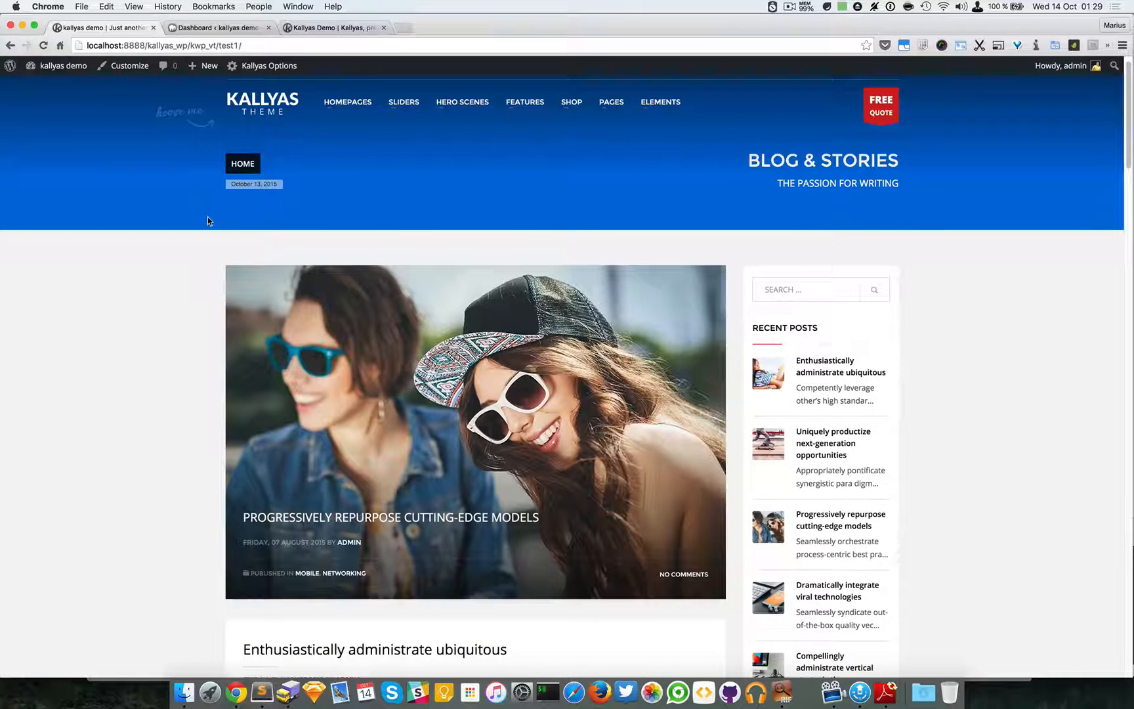
scroll("down", 3)
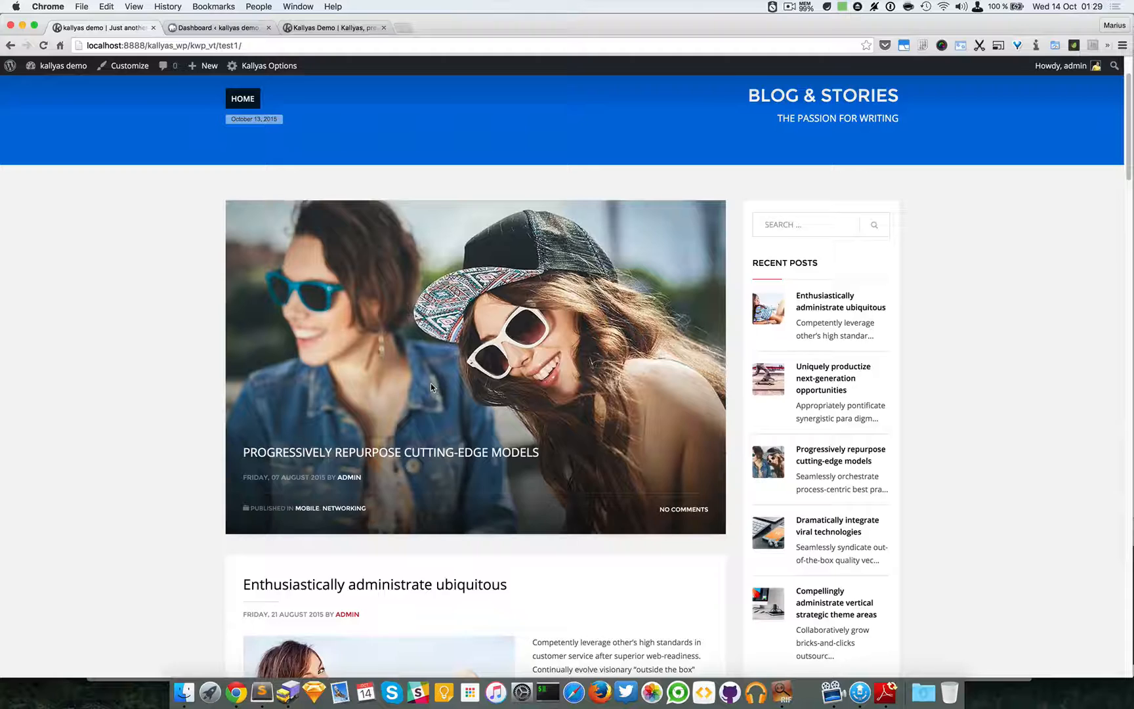
scroll("up", 3)
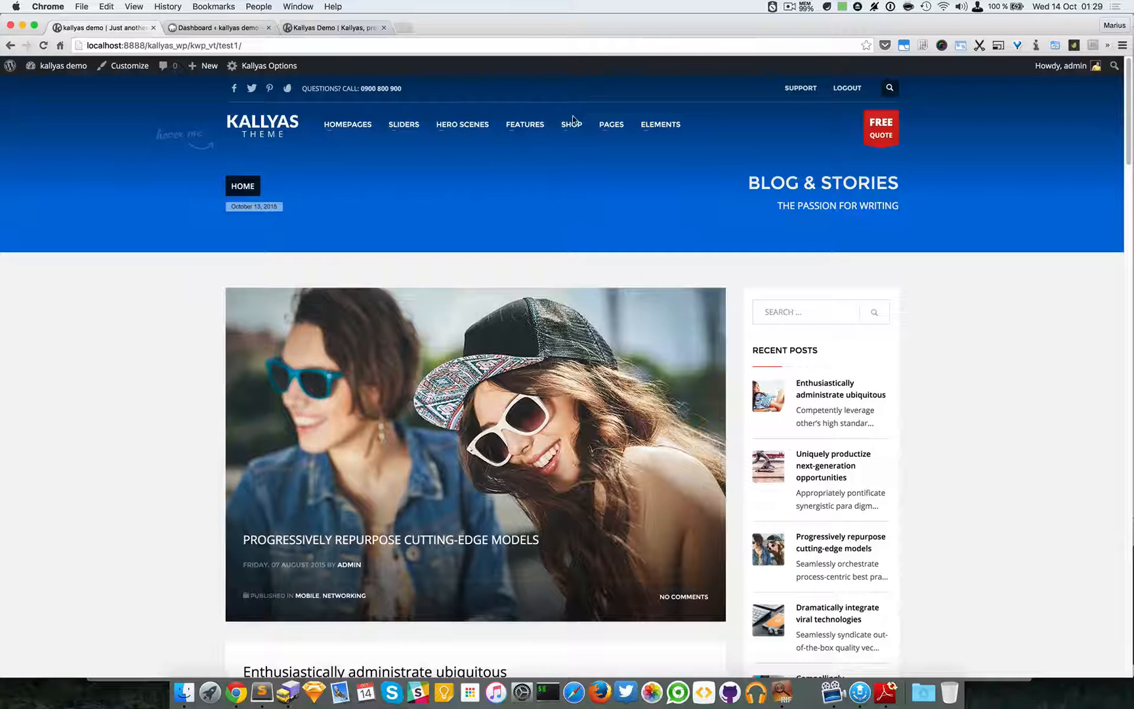
mouse_move(611, 124)
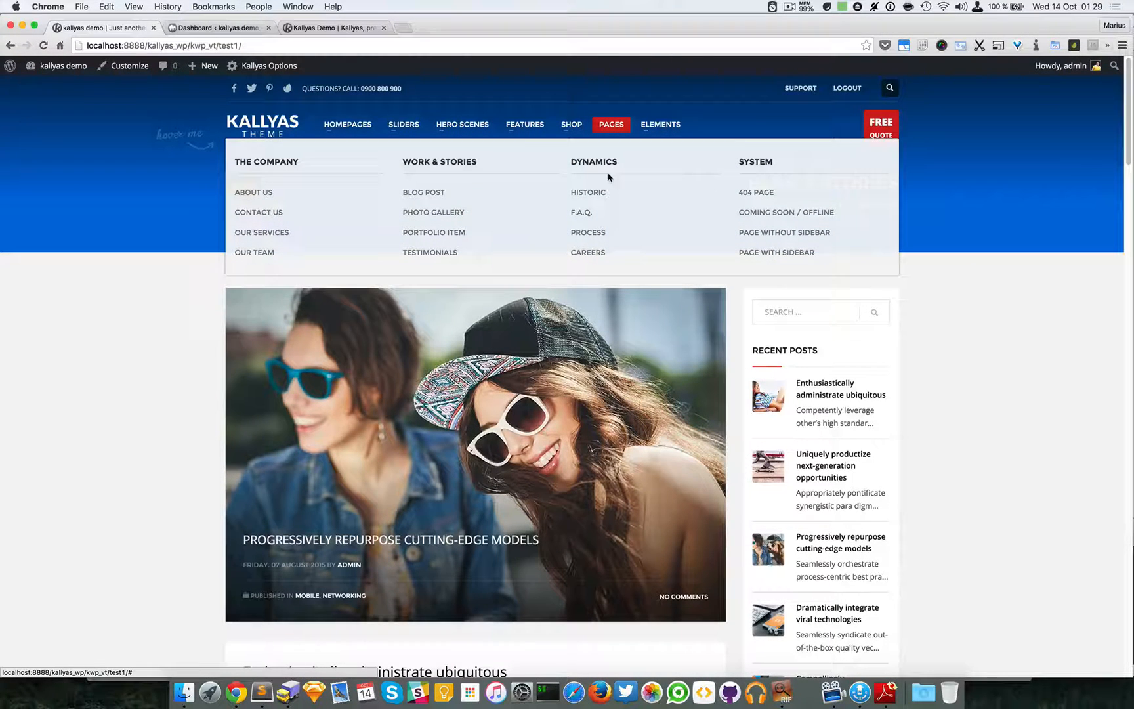
Step: Open the post 'Dramatically integrate viral technologies' from the Pages menu and scroll through its layout
left_click(423, 192)
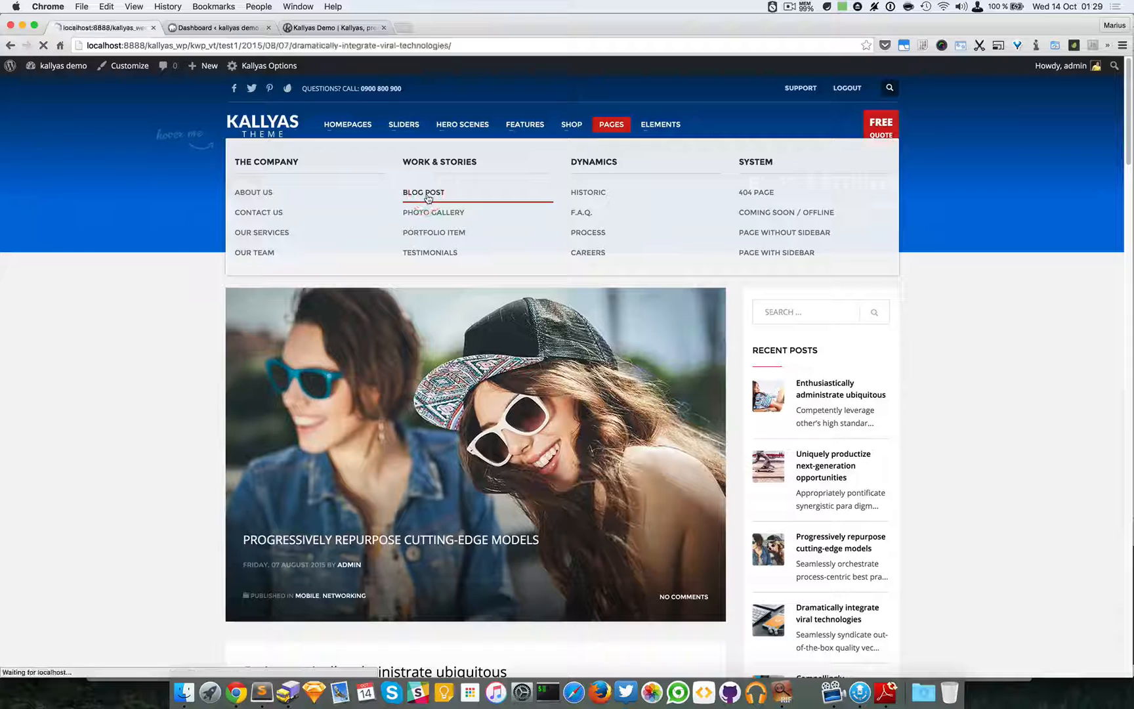
left_click(424, 192)
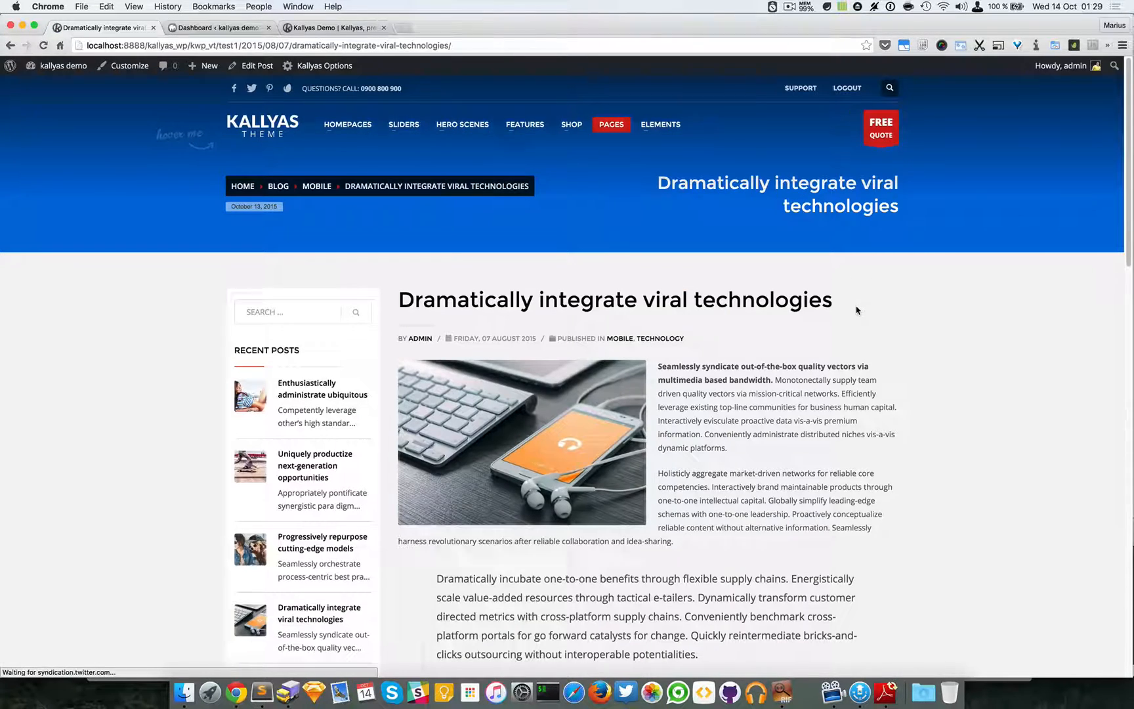
scroll("down", 3)
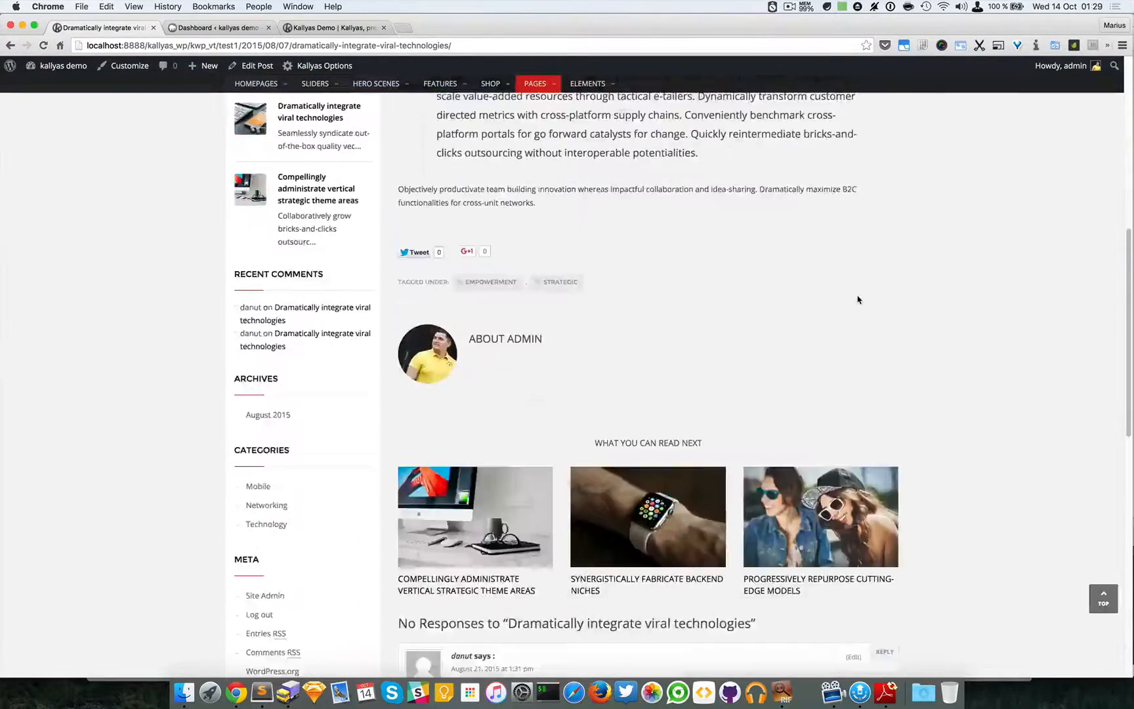
scroll("up", 3)
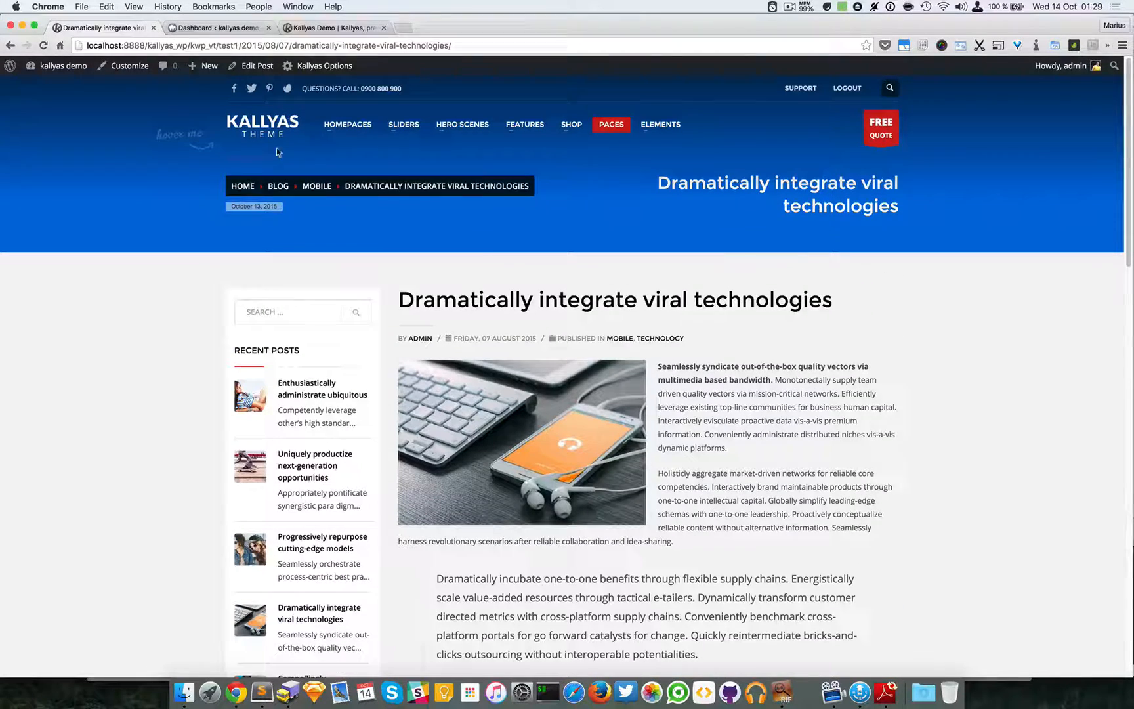
Step: Enable the page builder on 'Dramatically integrate viral technologies' and launch its front-end editor
left_click(256, 65)
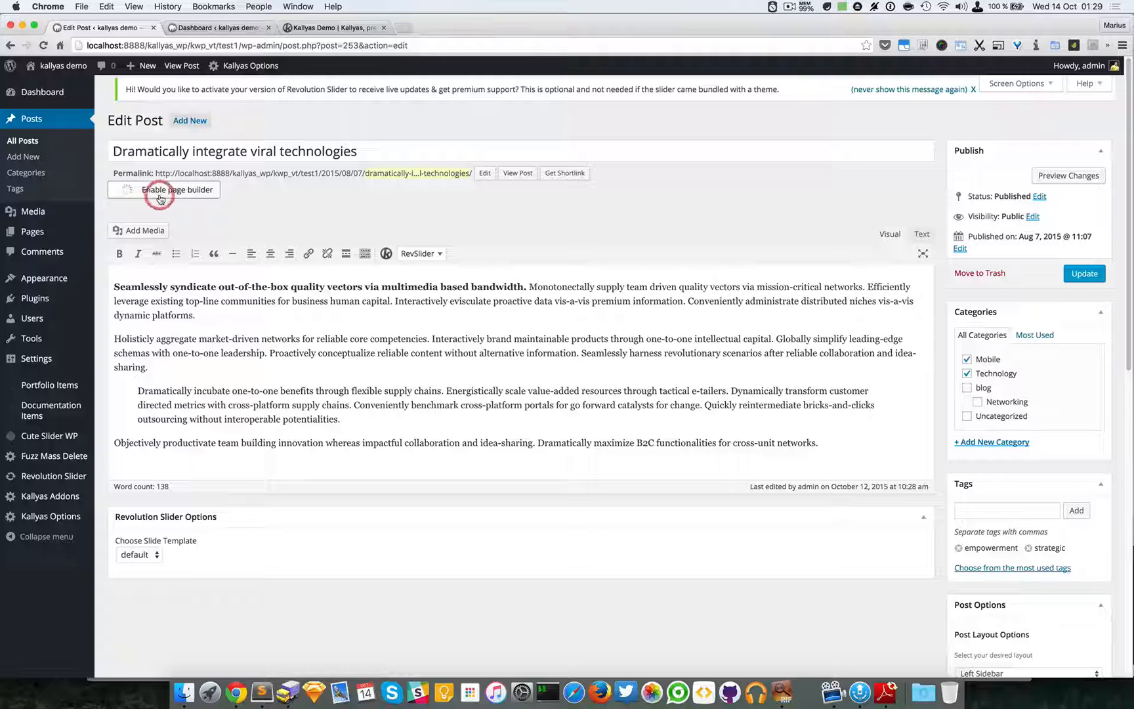
left_click(177, 190)
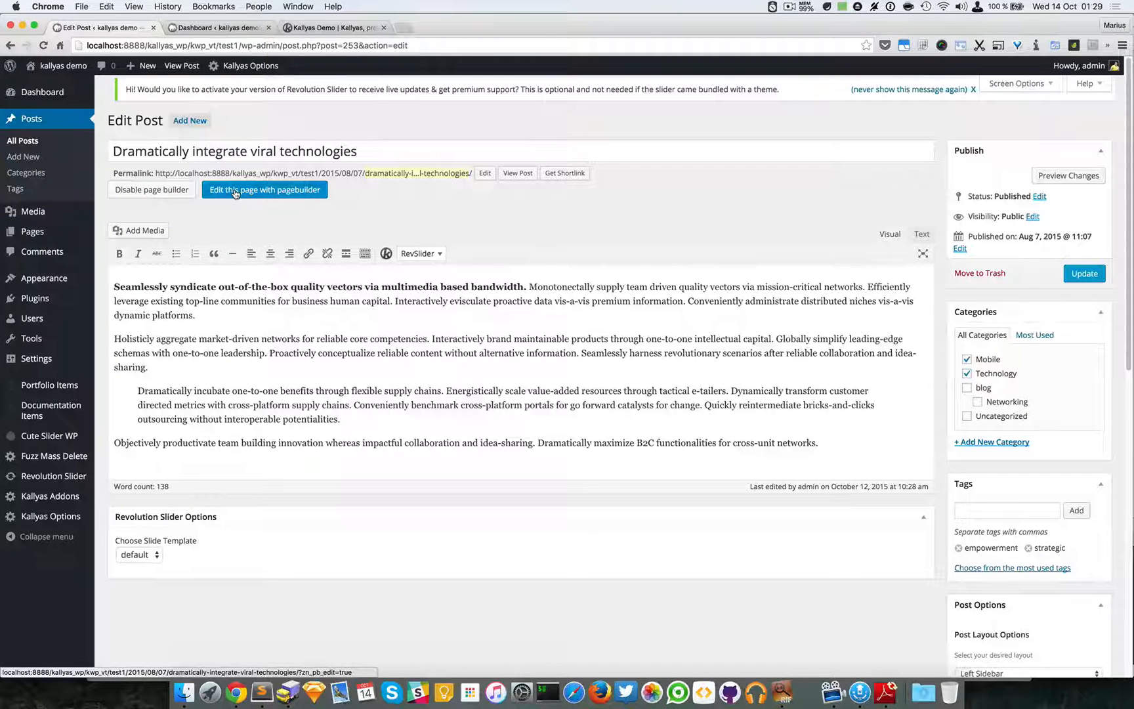
left_click(264, 190)
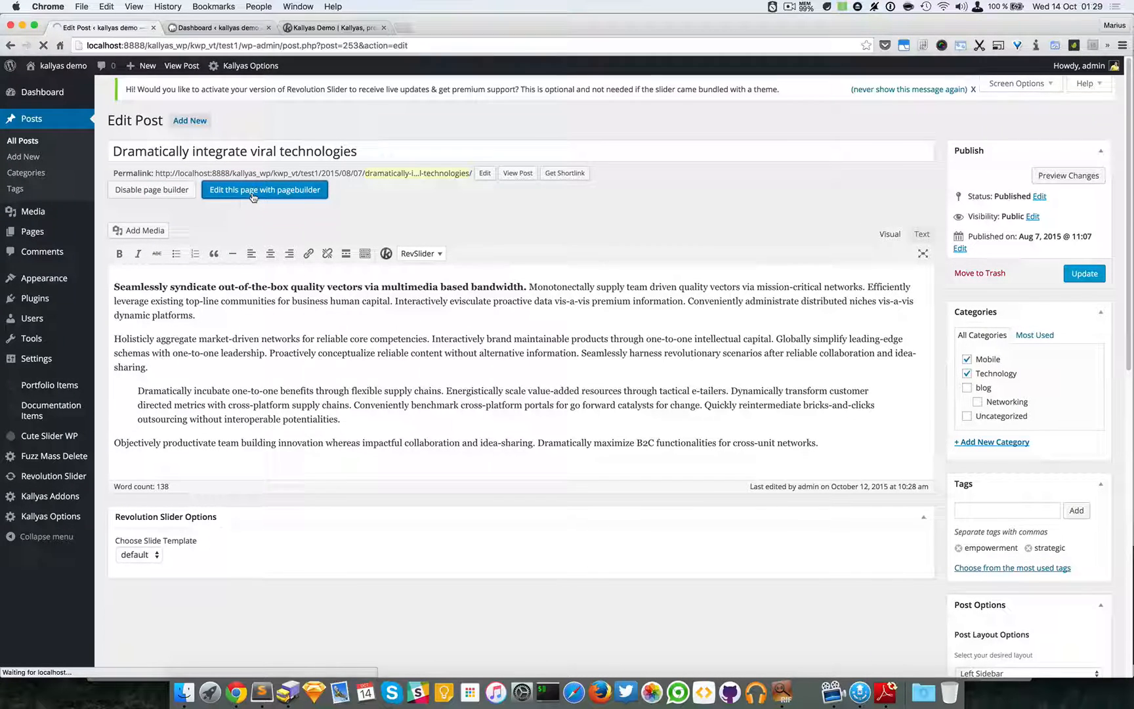
left_click(264, 190)
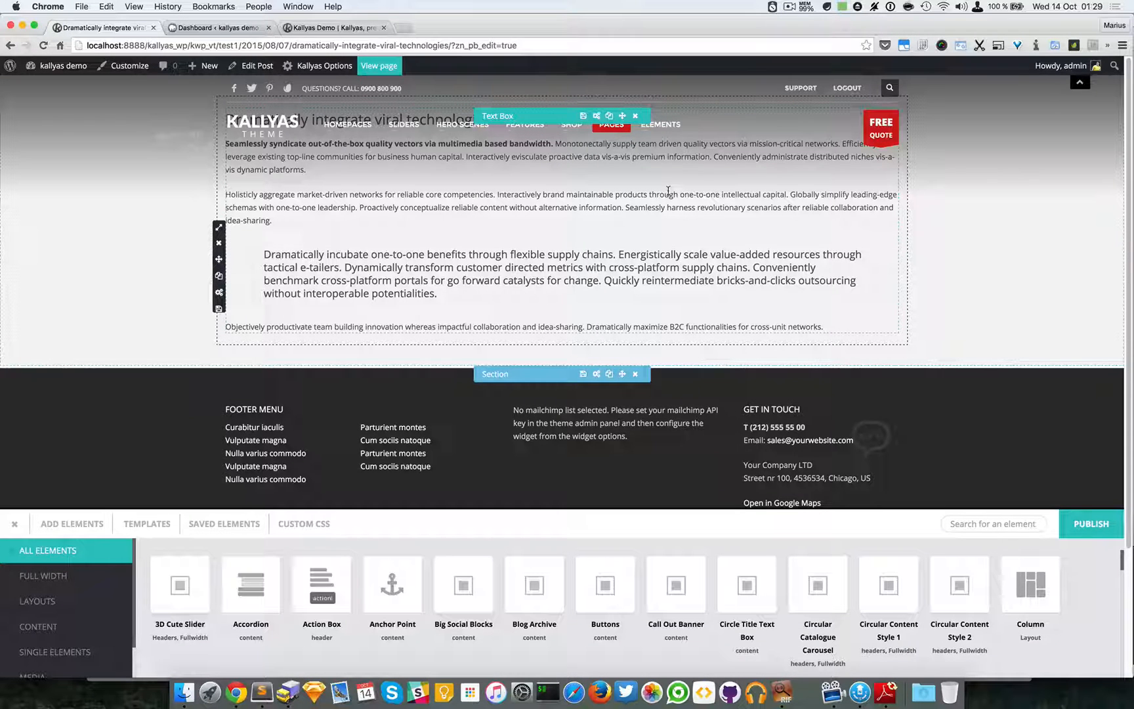
mouse_move(546, 186)
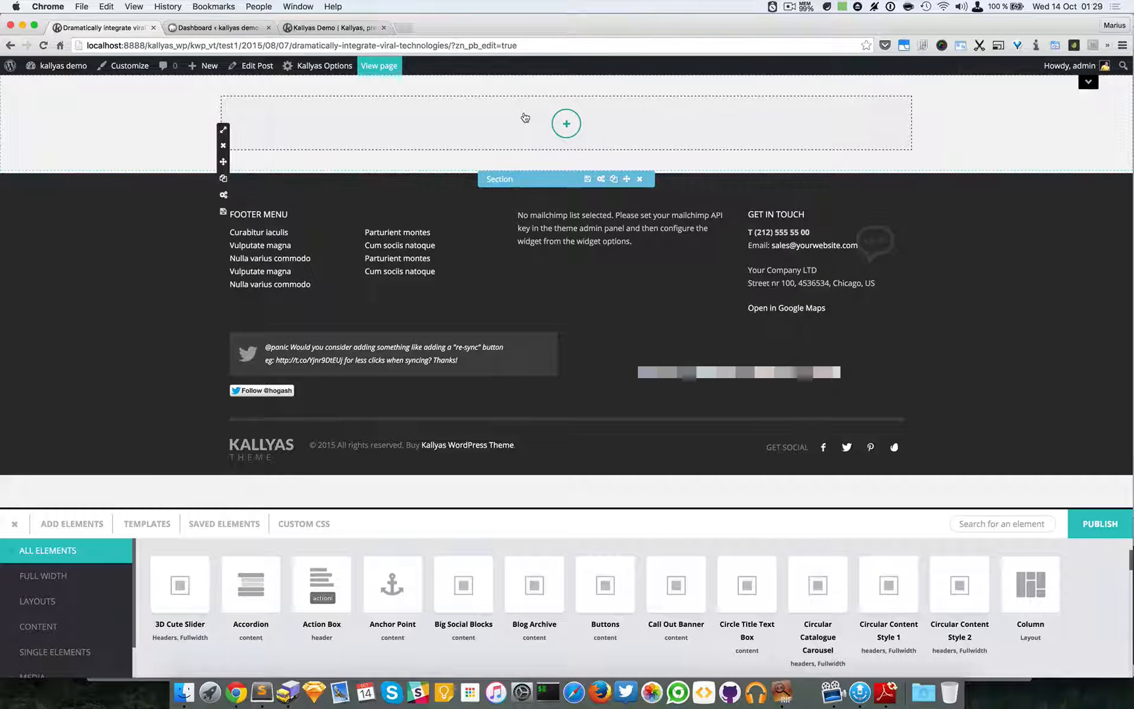
mouse_move(495, 101)
type("cust")
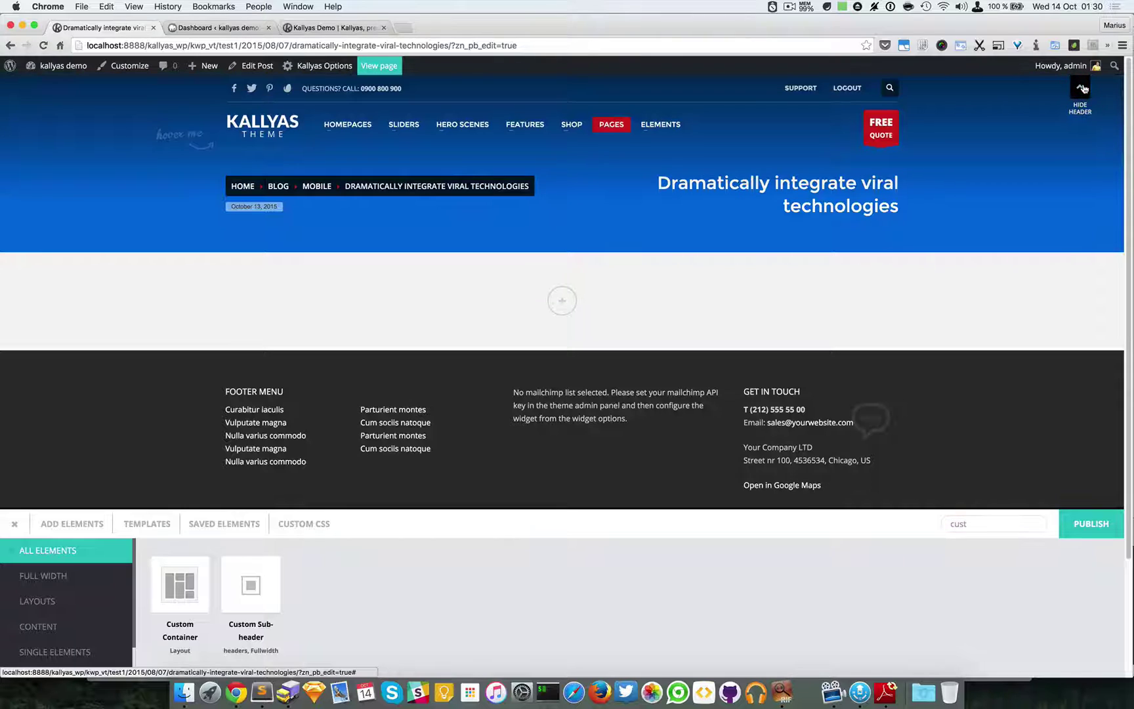
Step: Hide the header and review the Custom Sub-header's Background & Styles options
left_click(1080, 105)
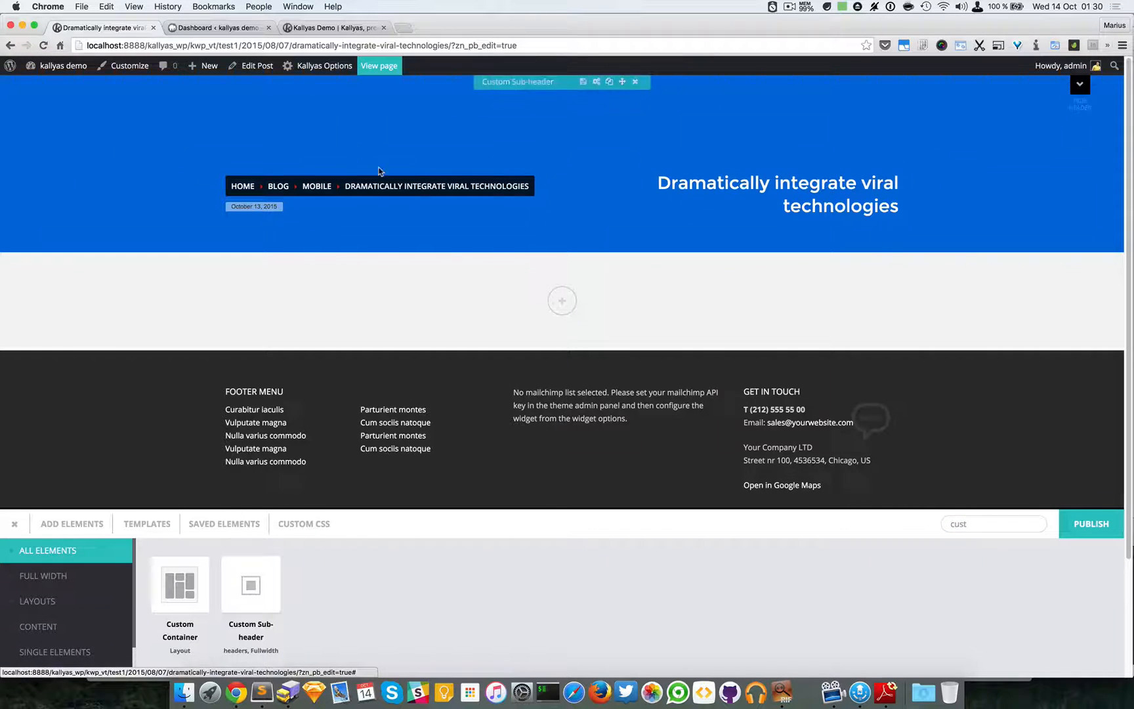
mouse_move(636, 179)
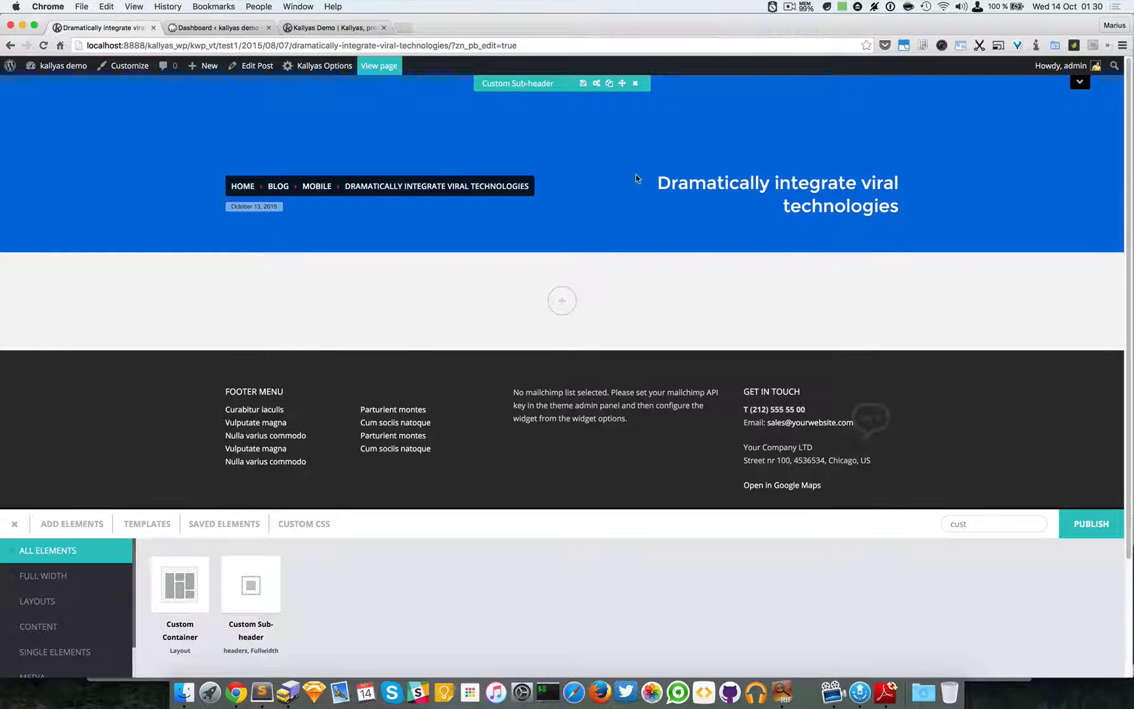
mouse_move(625, 193)
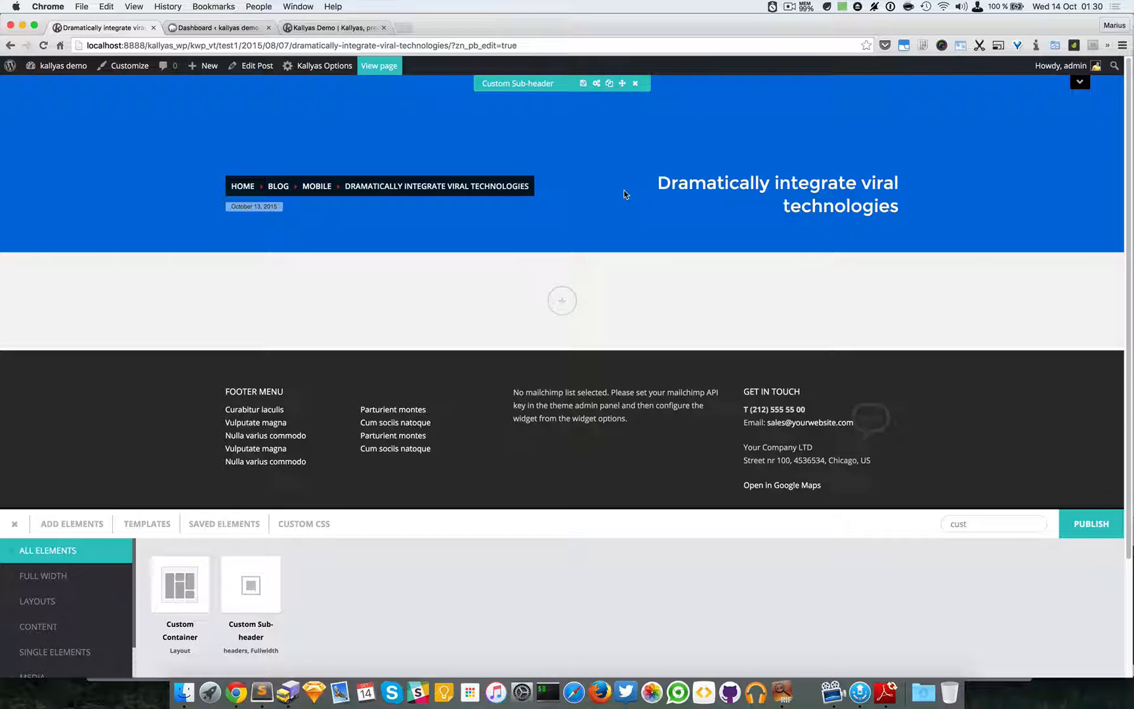
mouse_move(659, 95)
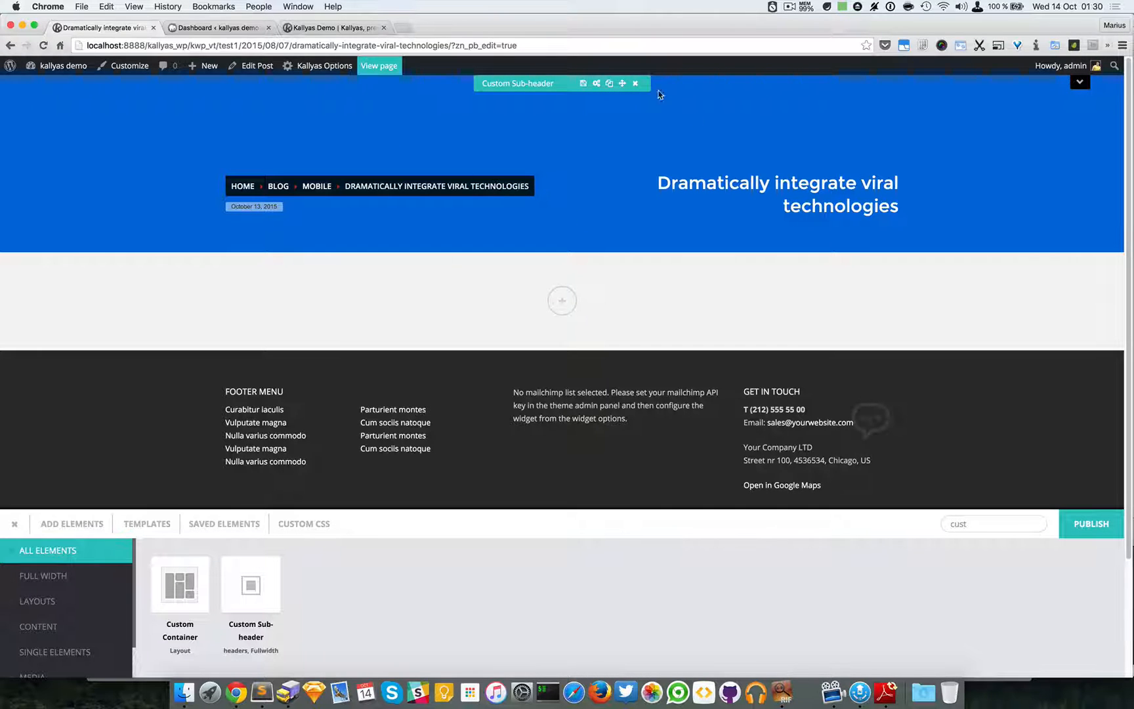
left_click(596, 84)
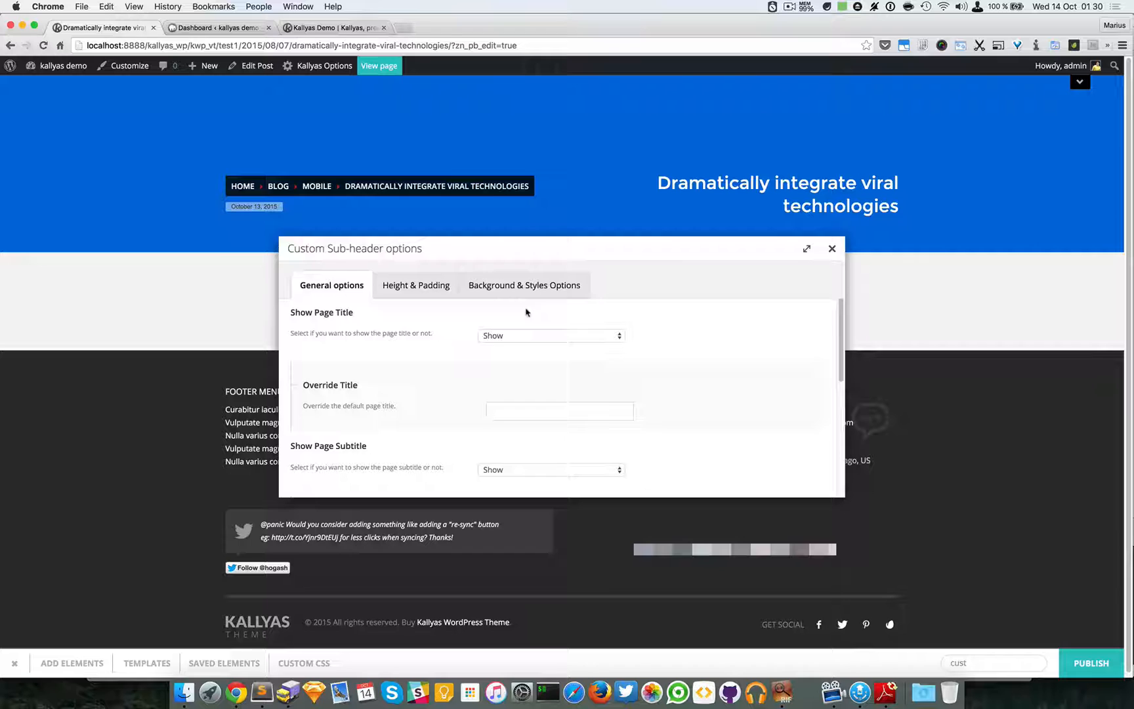
left_click(524, 285)
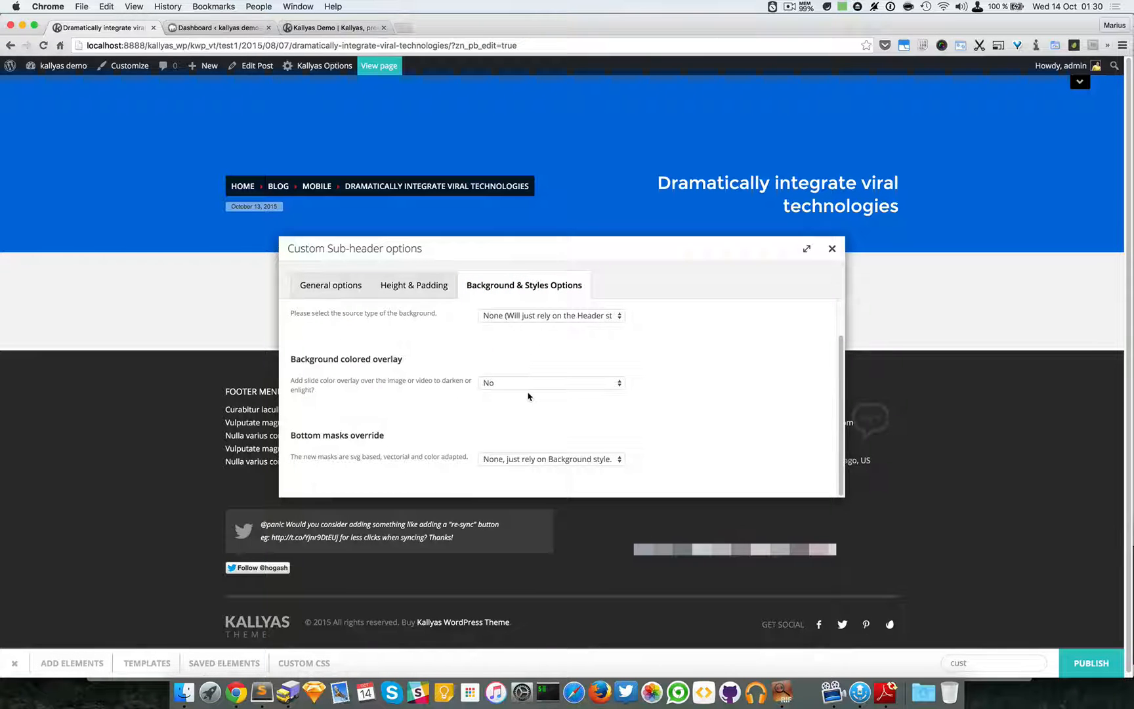
scroll("up", 3)
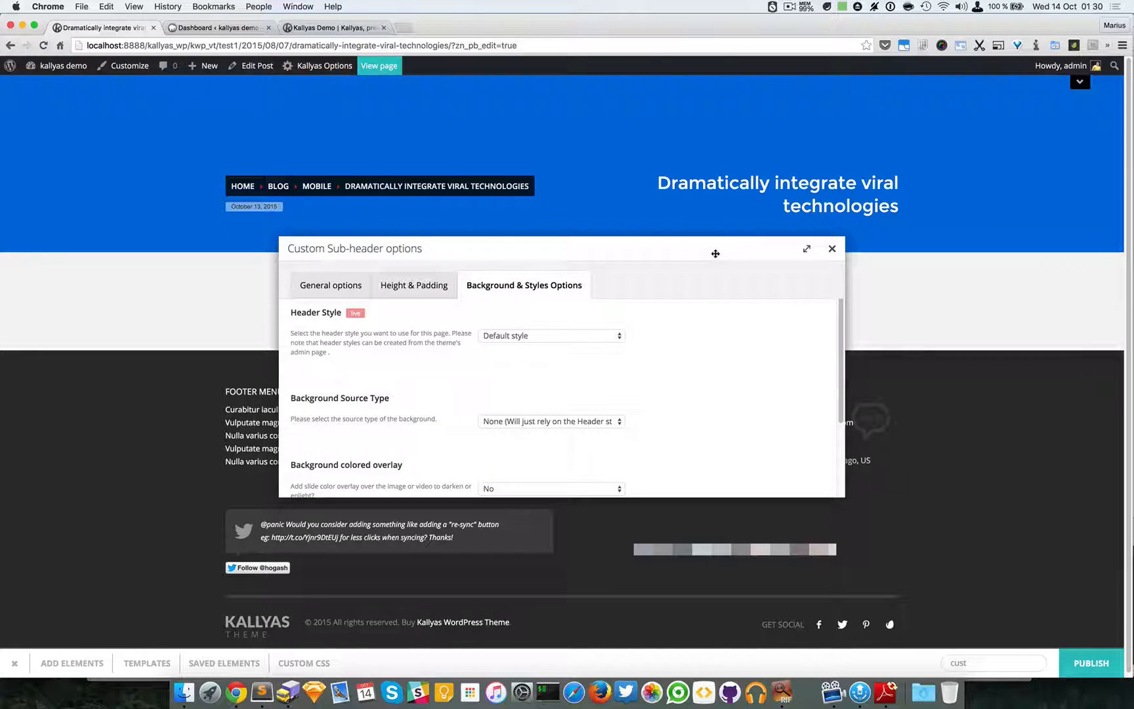
left_click(831, 248)
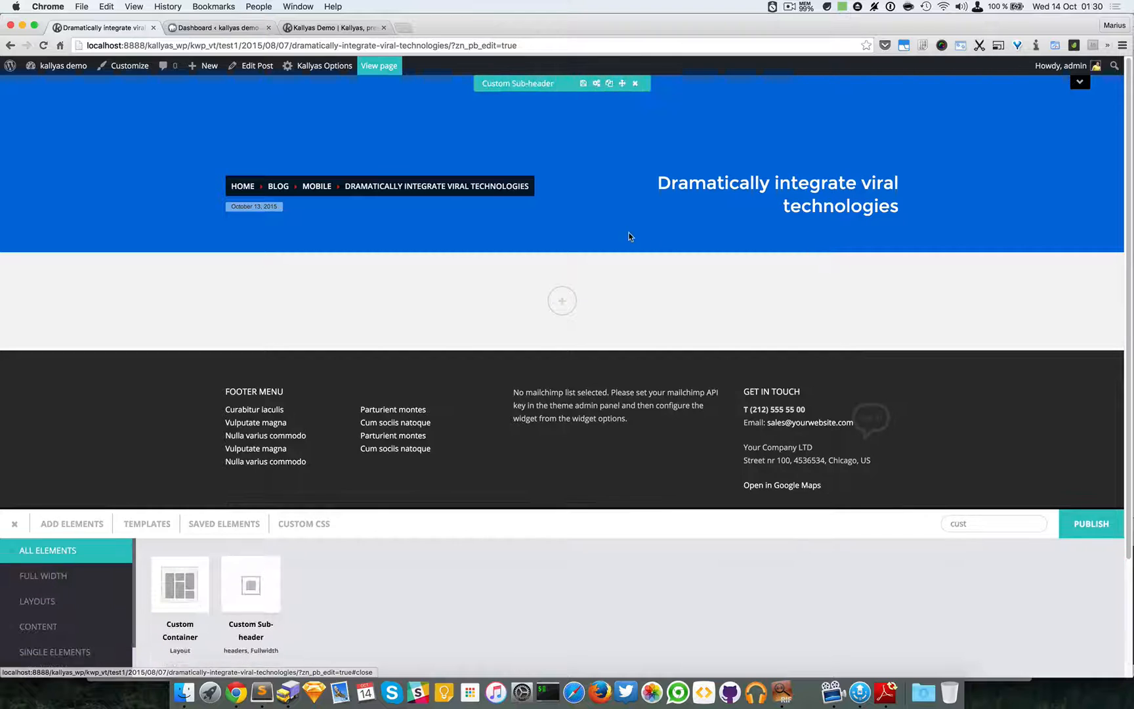
mouse_move(571, 147)
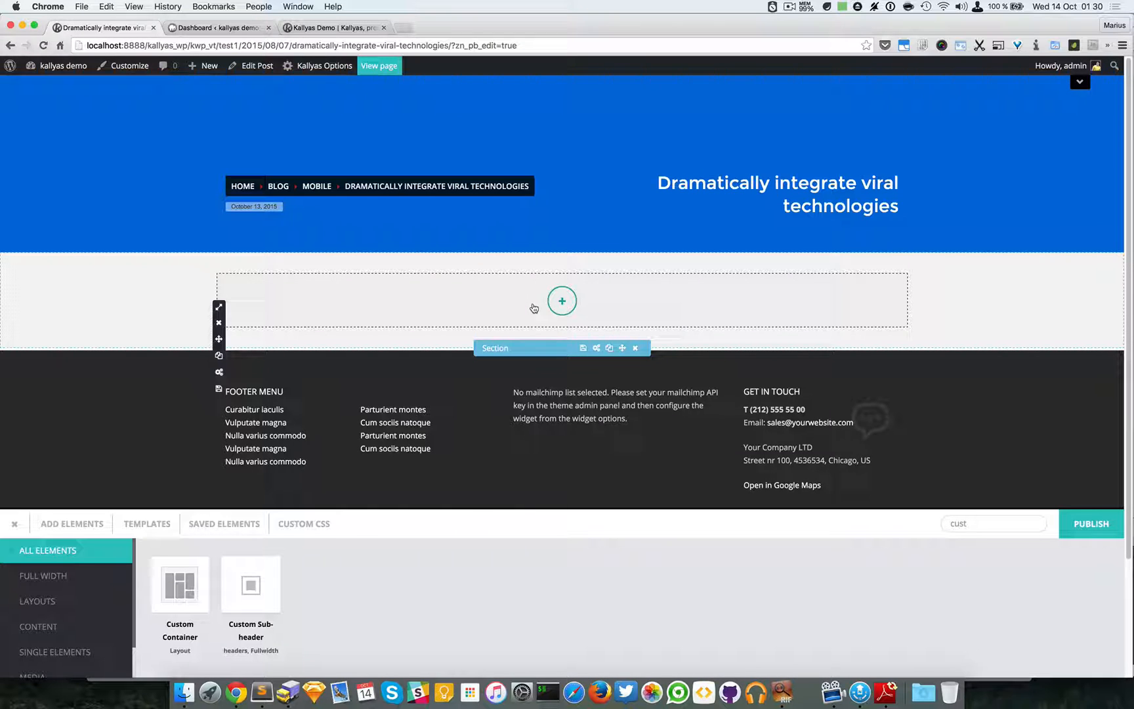
Step: Add a Post content element to the empty section below the sub-header
left_click(992, 523)
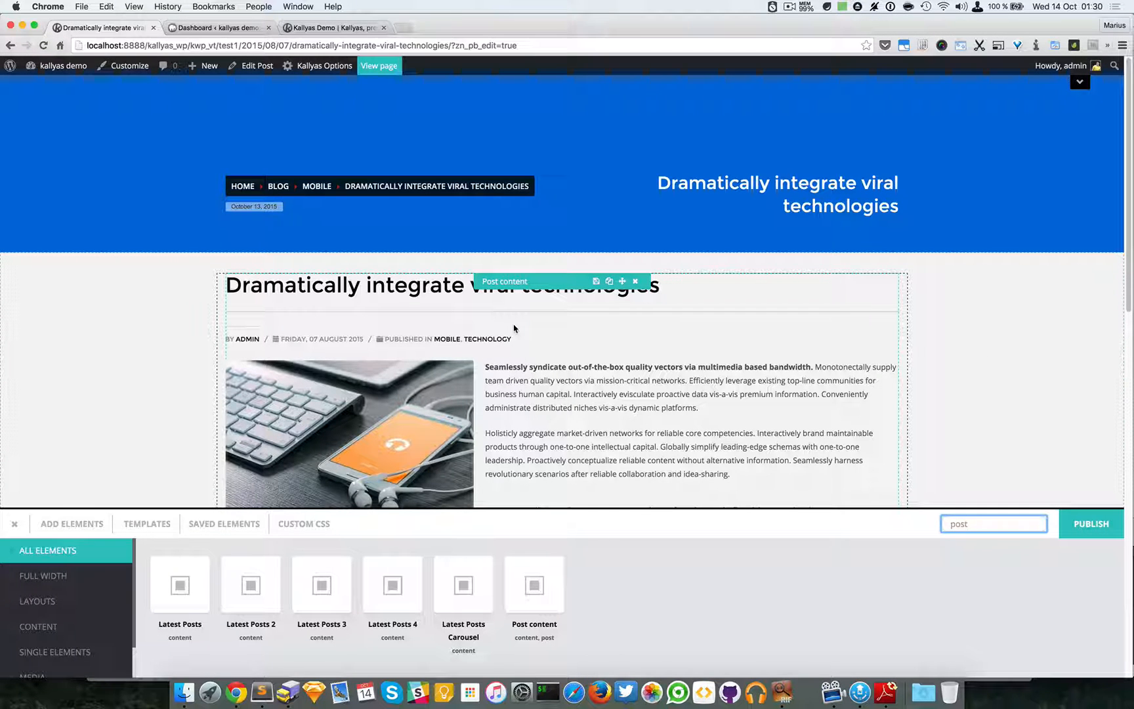
mouse_move(530, 318)
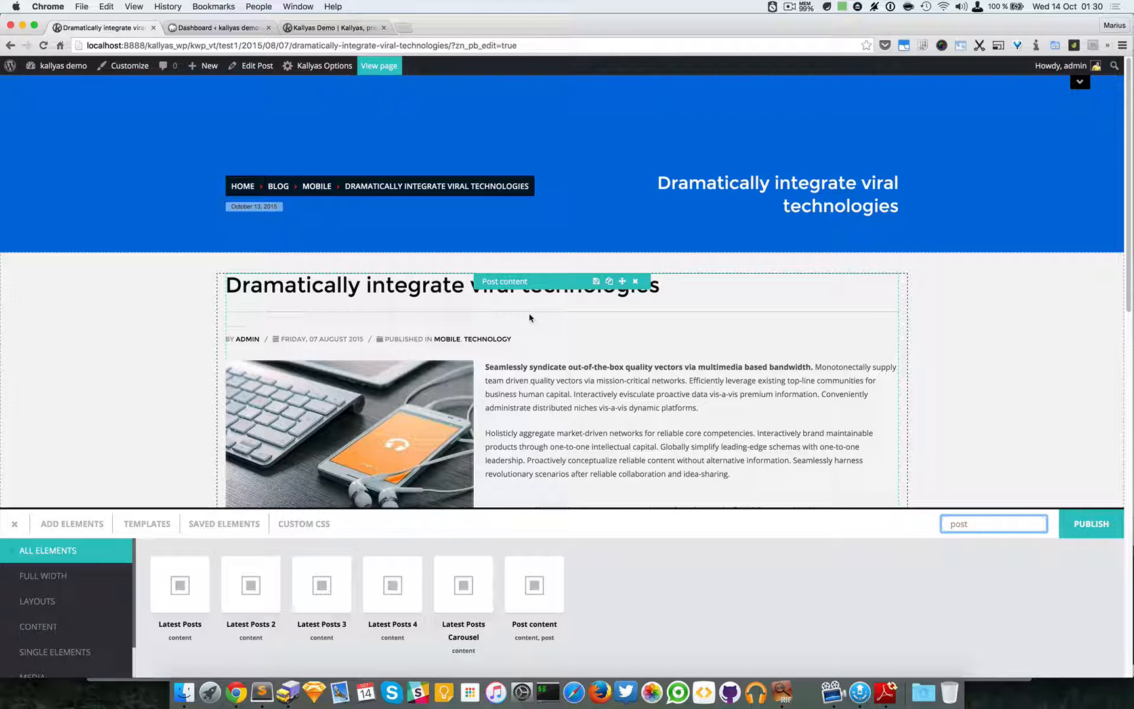
scroll("down", 3)
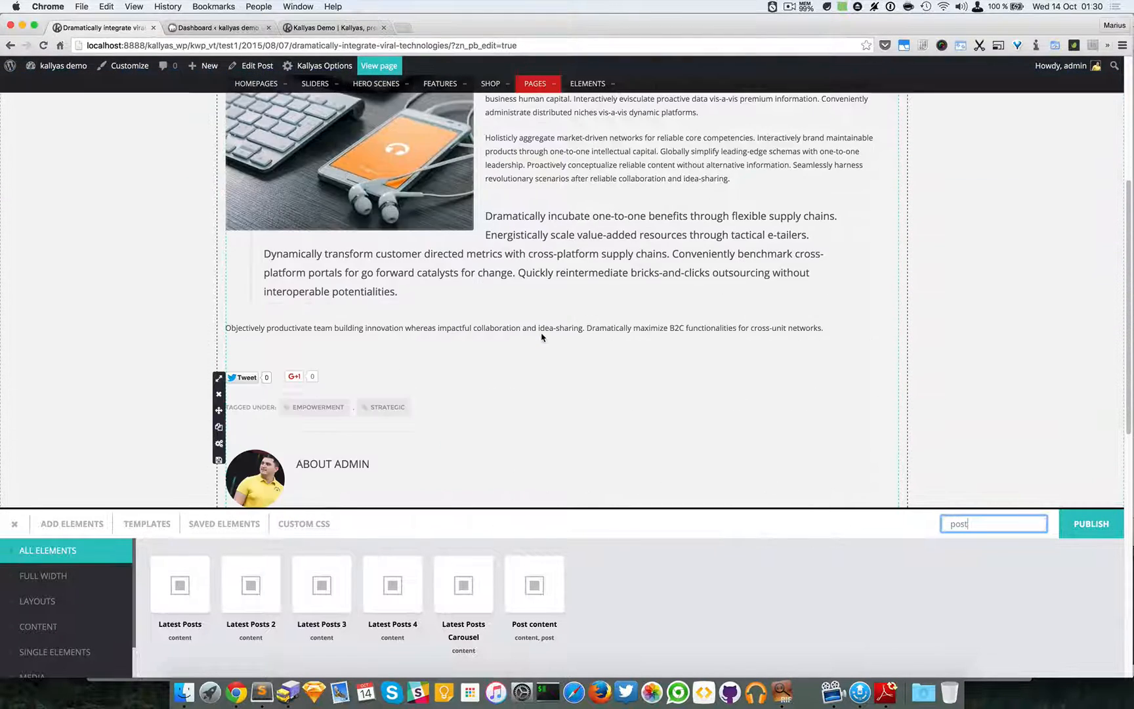
scroll("down", 3)
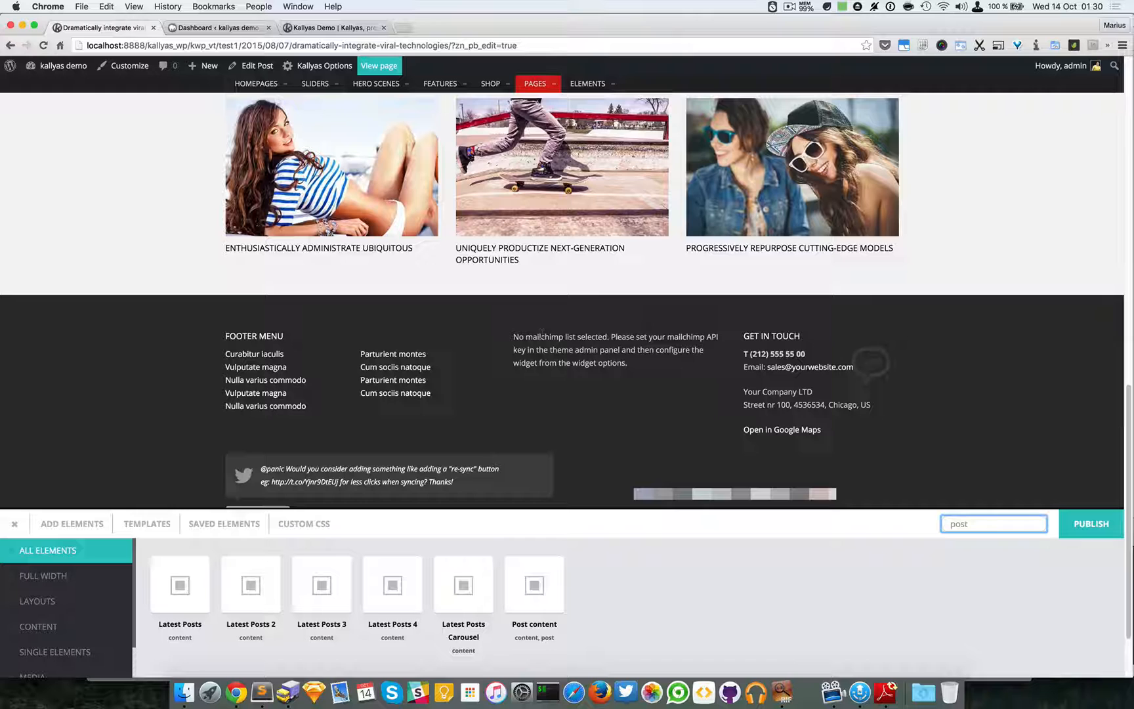
mouse_move(974, 569)
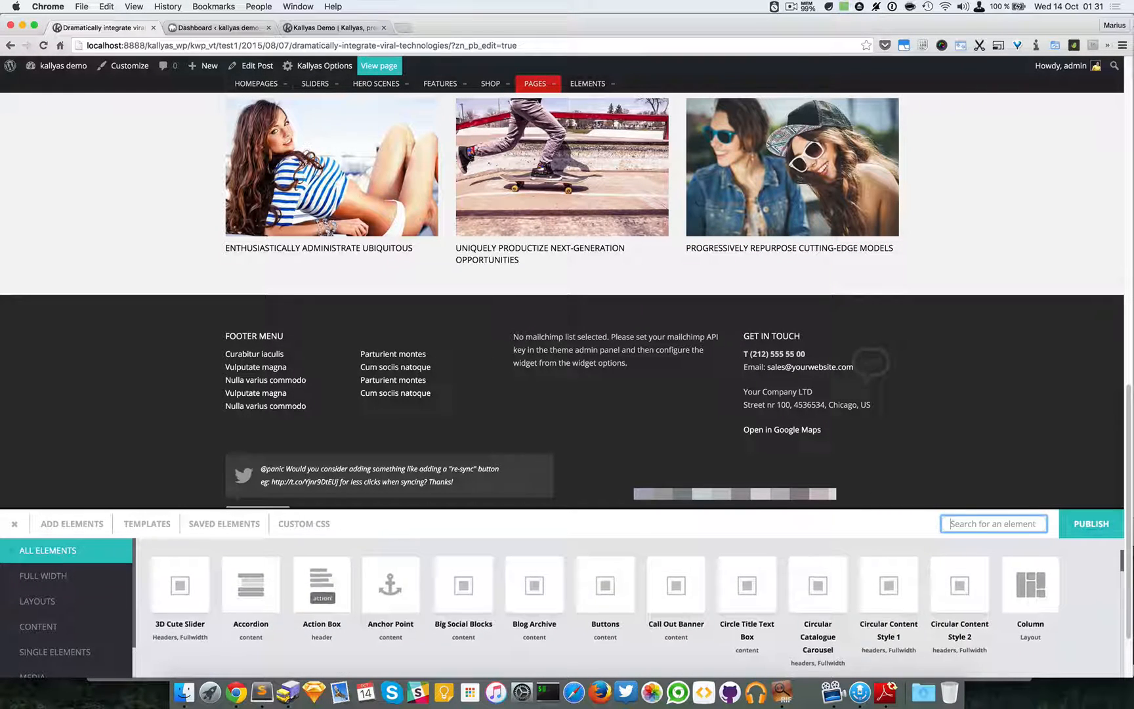
Step: Drop a Comments element below Post content and set Post content width to 8/12
type("comm")
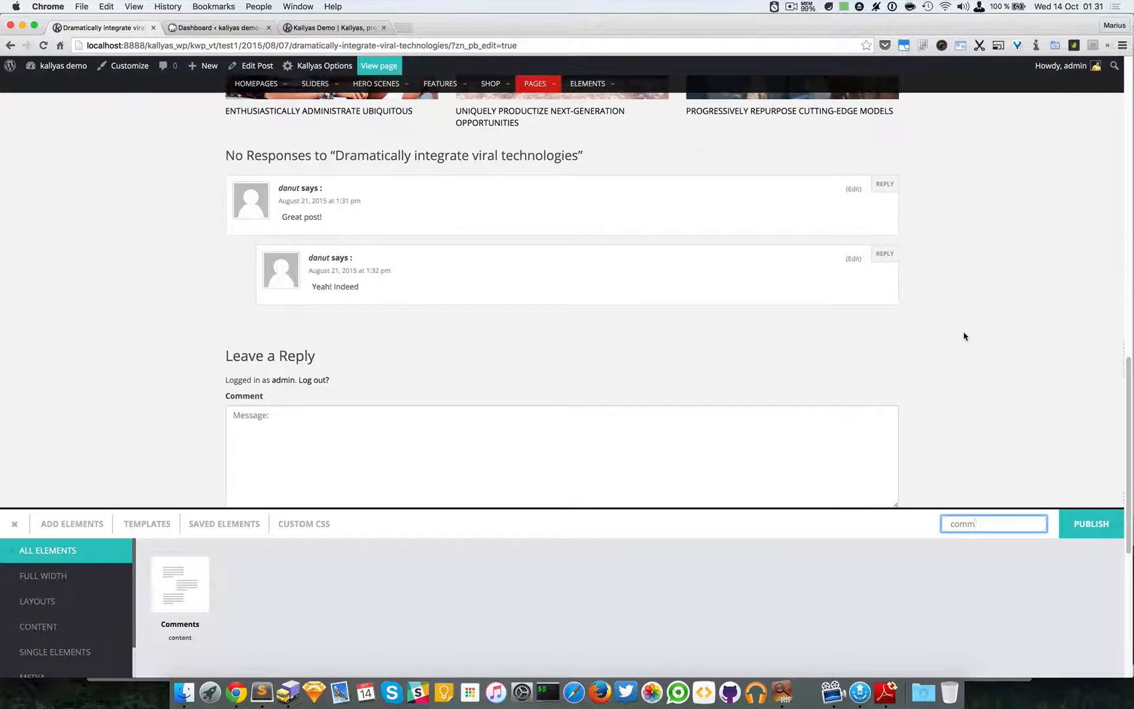
scroll("up", 3)
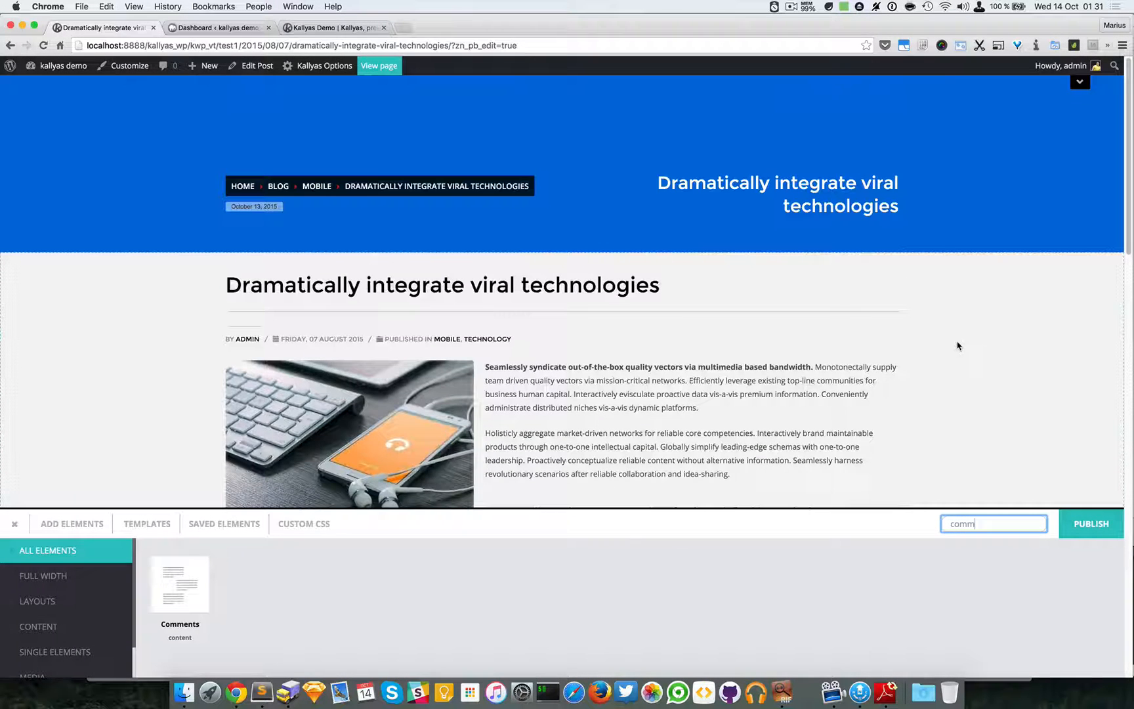
scroll("down", 3)
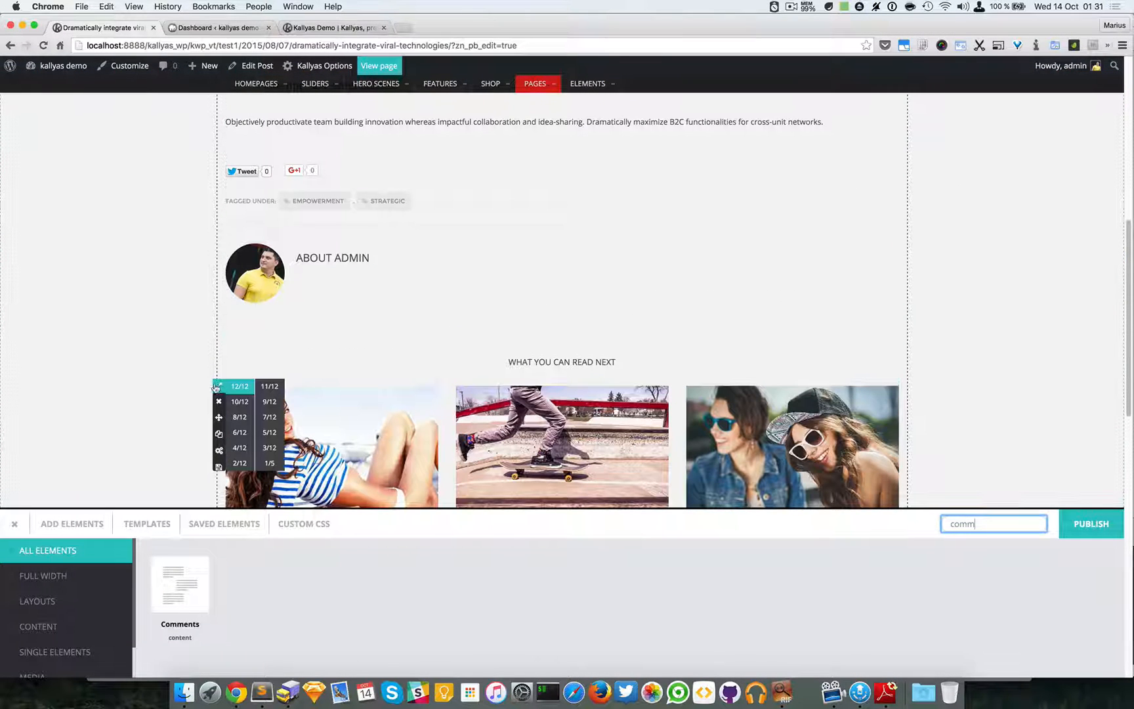
mouse_move(240, 418)
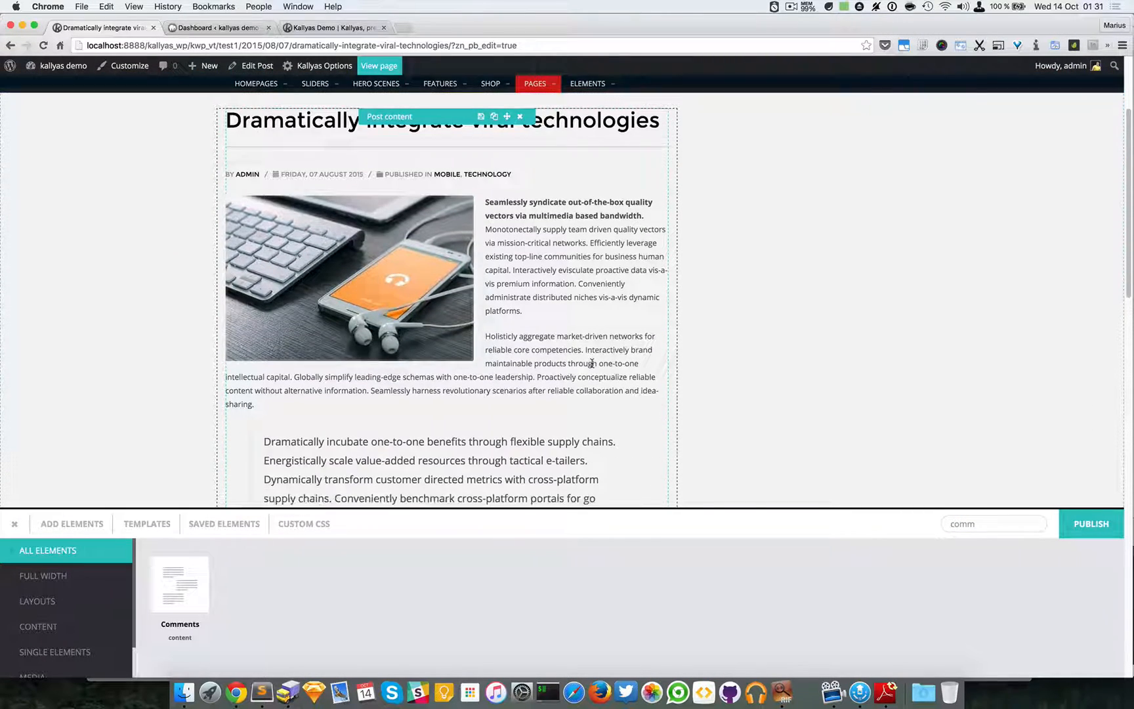
scroll("down", 3)
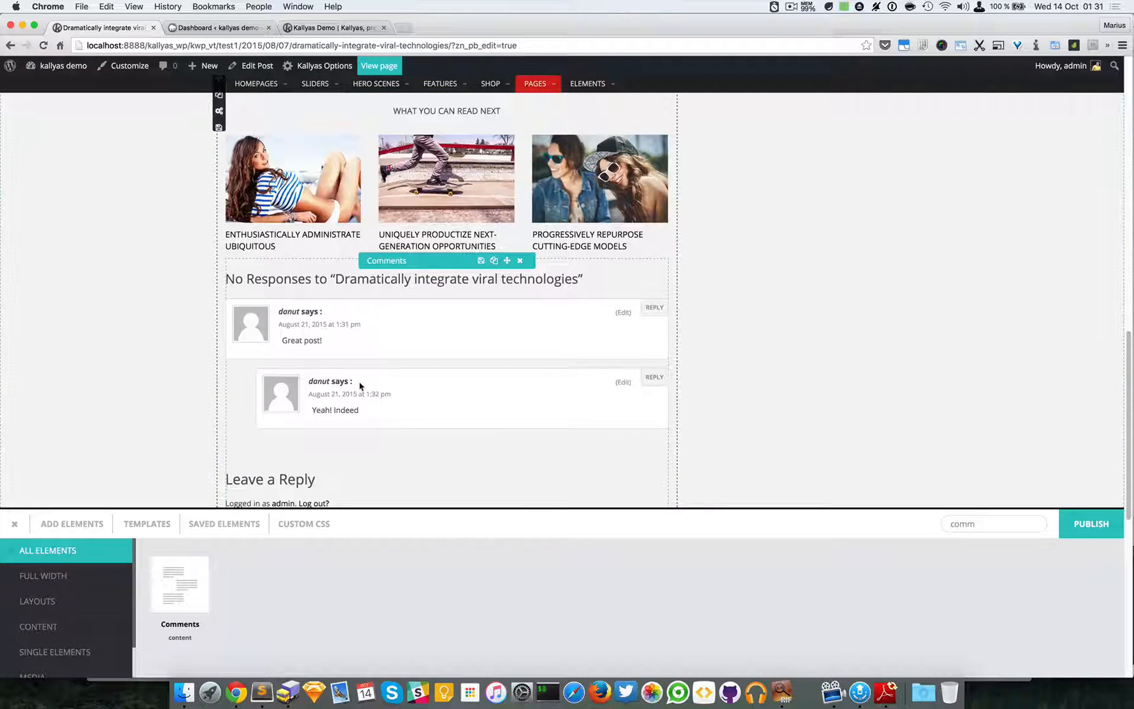
Step: Remove the unneeded empty section below the comments
left_click(991, 523)
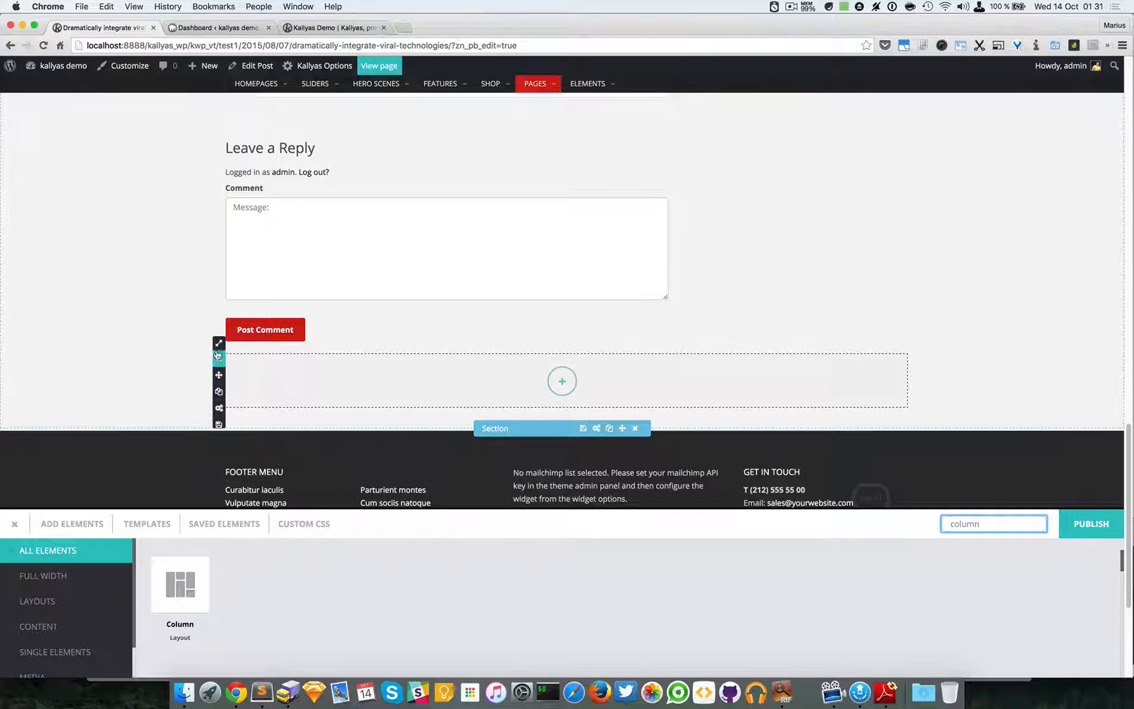
left_click(219, 355)
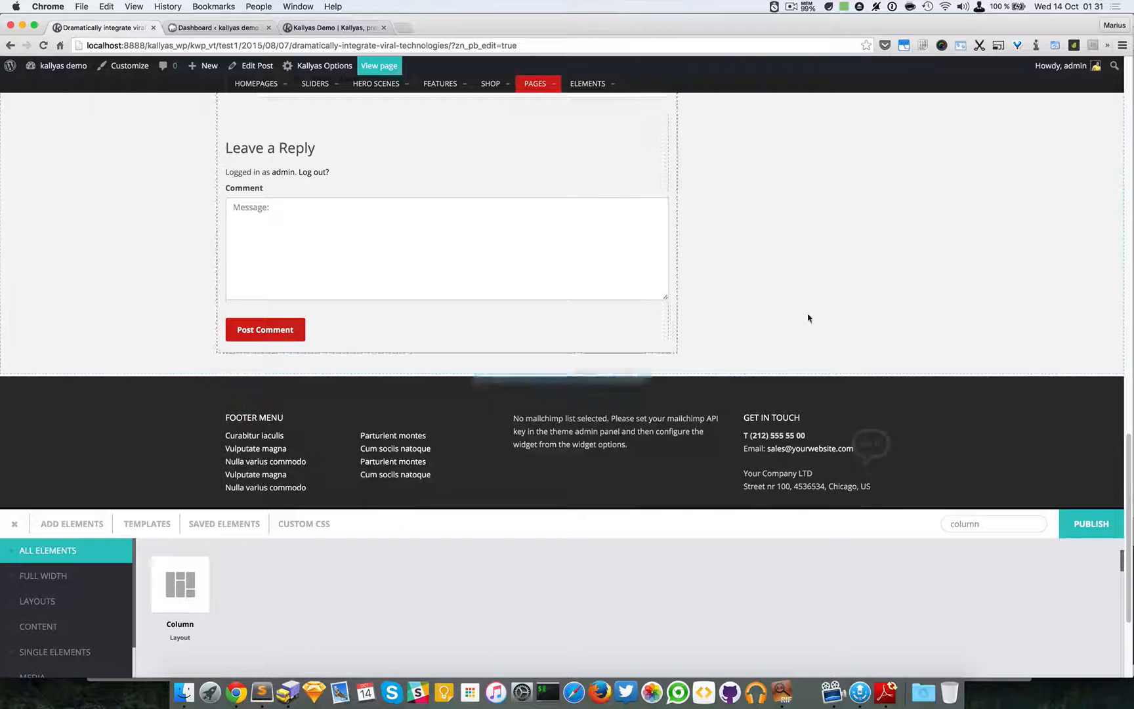
scroll("up", 3)
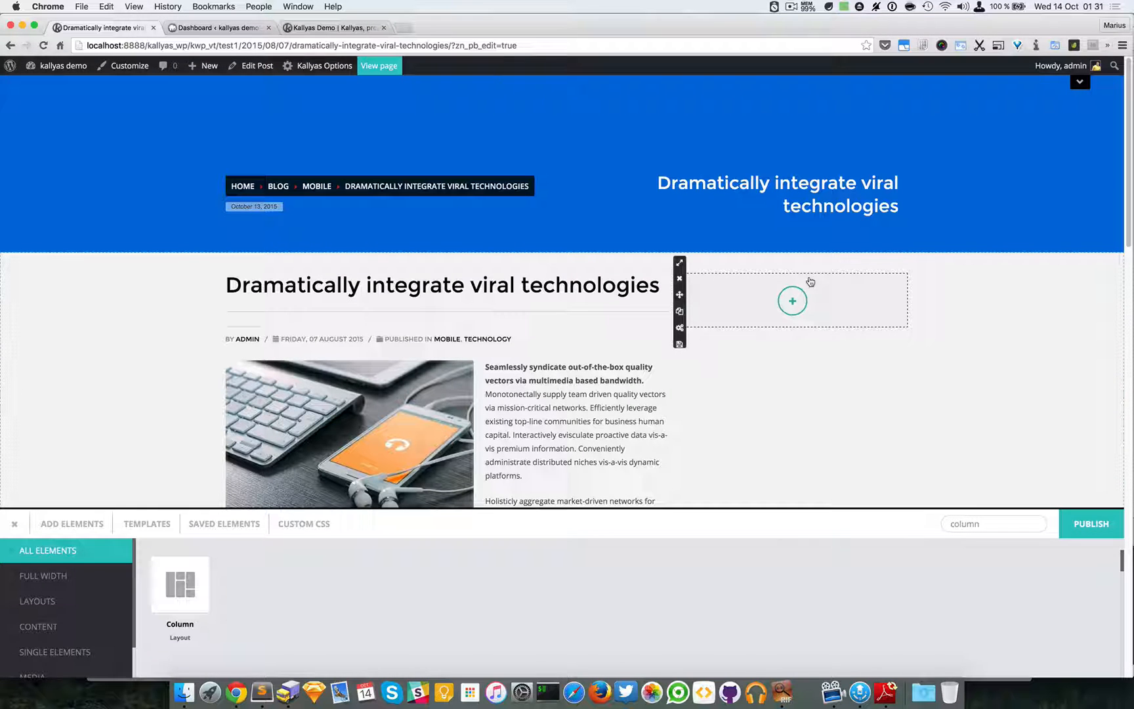
Step: Add a Sidebar element beside the post content and check its options
left_click(993, 523)
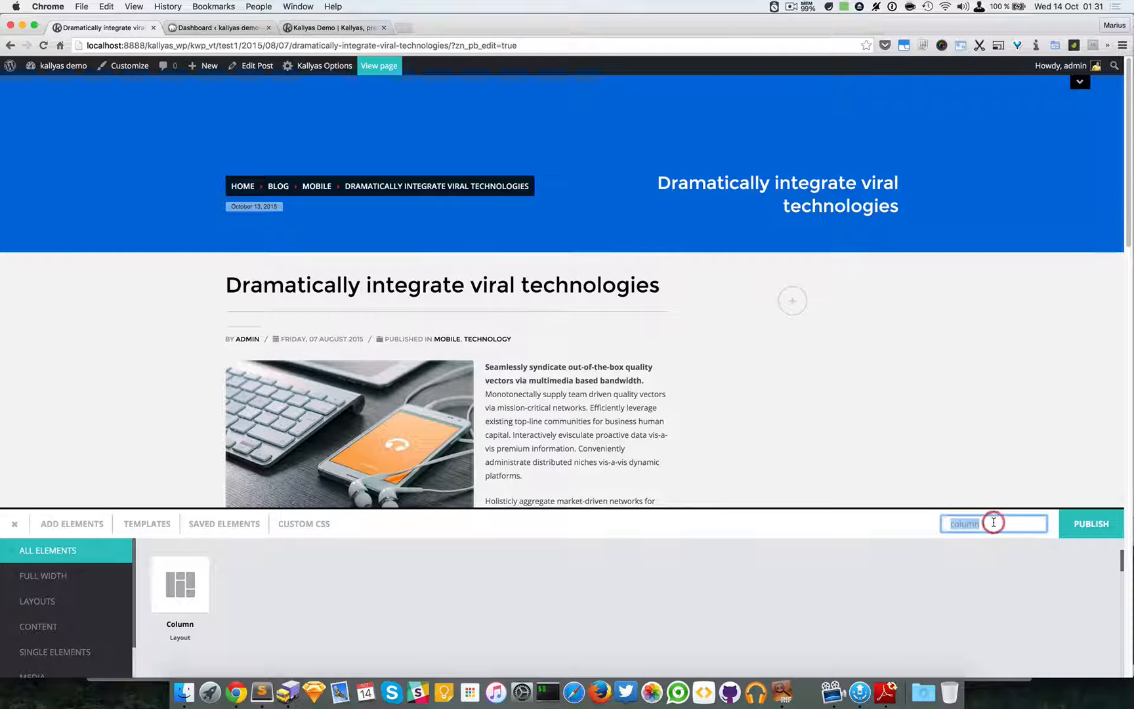
type("sideb")
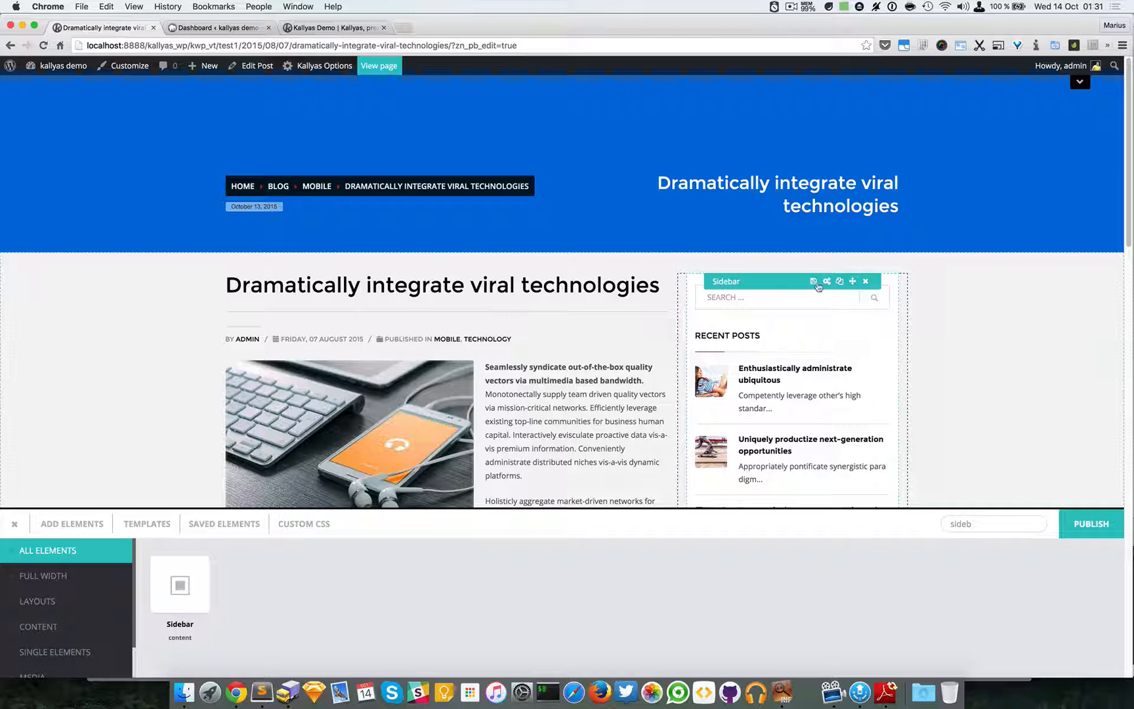
left_click(816, 281)
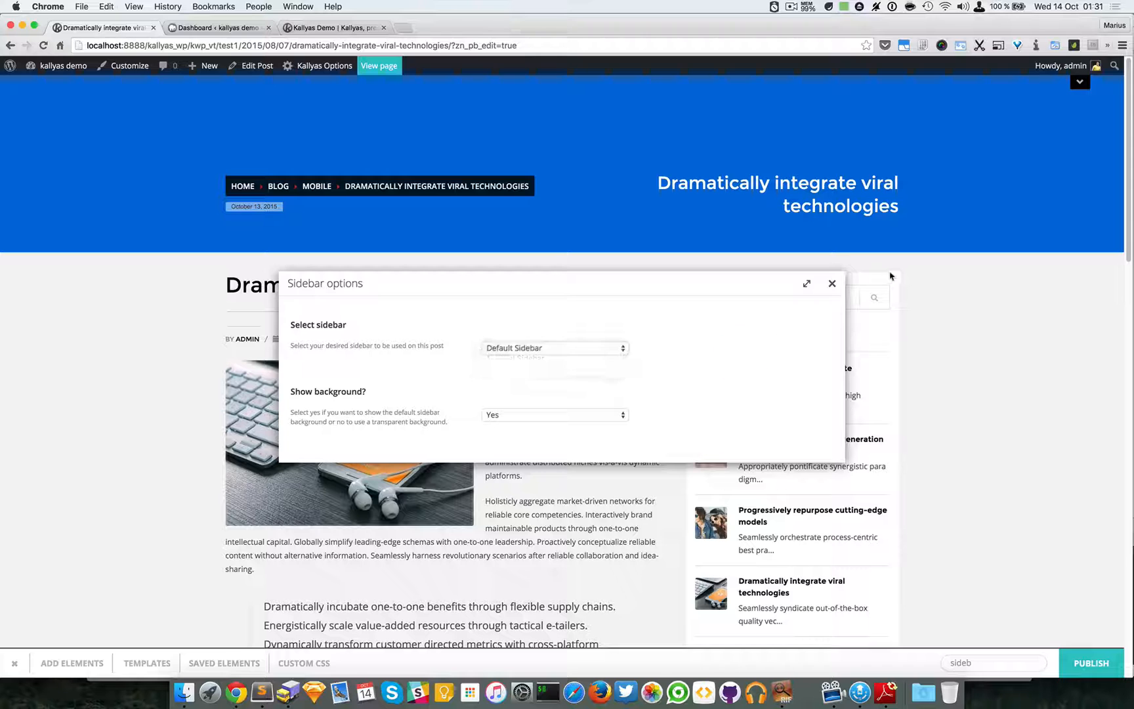
left_click(831, 282)
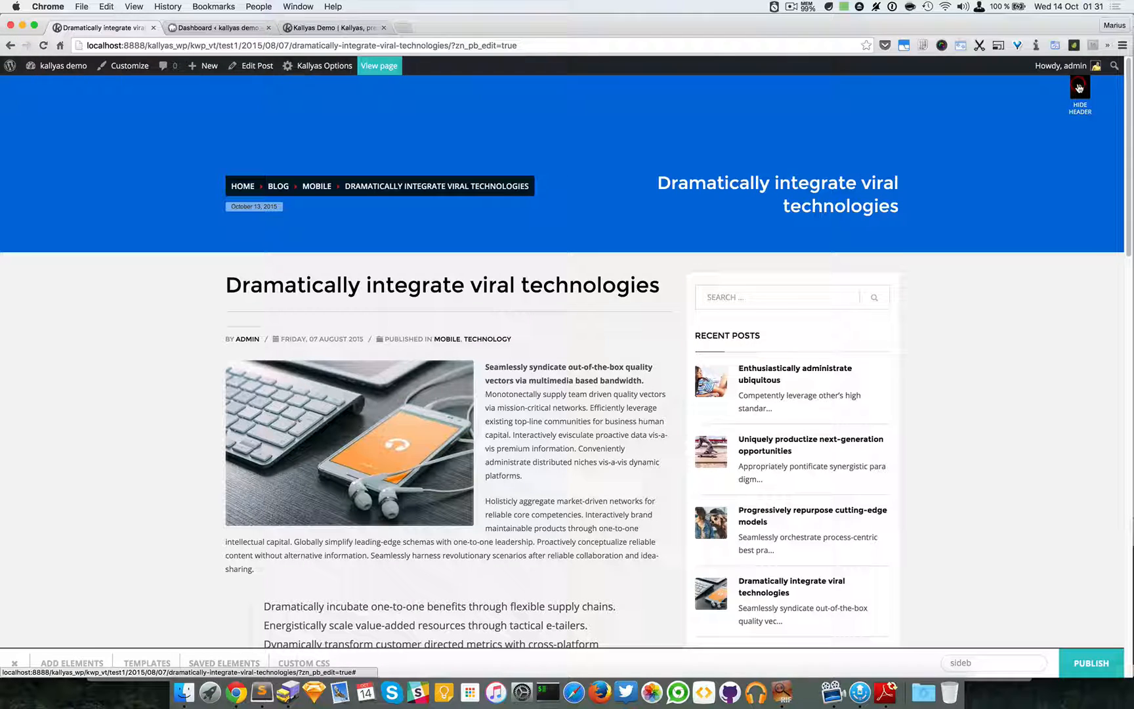
Step: Show the site header again and scroll to review the finished layout
left_click(1080, 88)
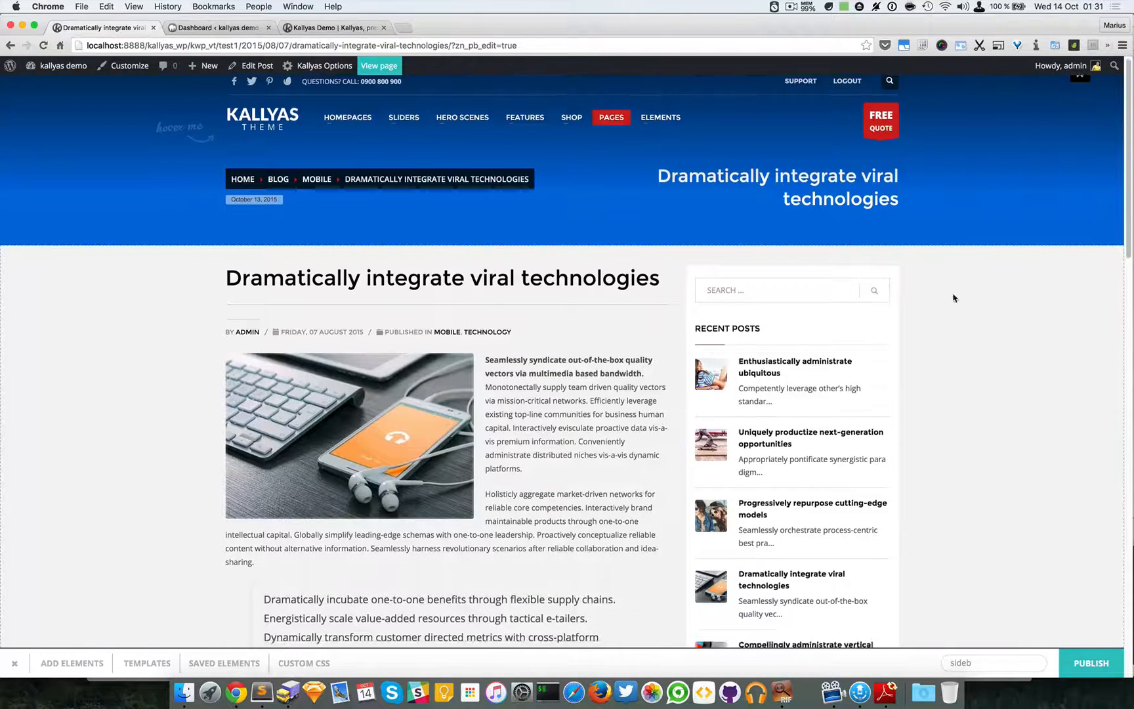
scroll("down", 3)
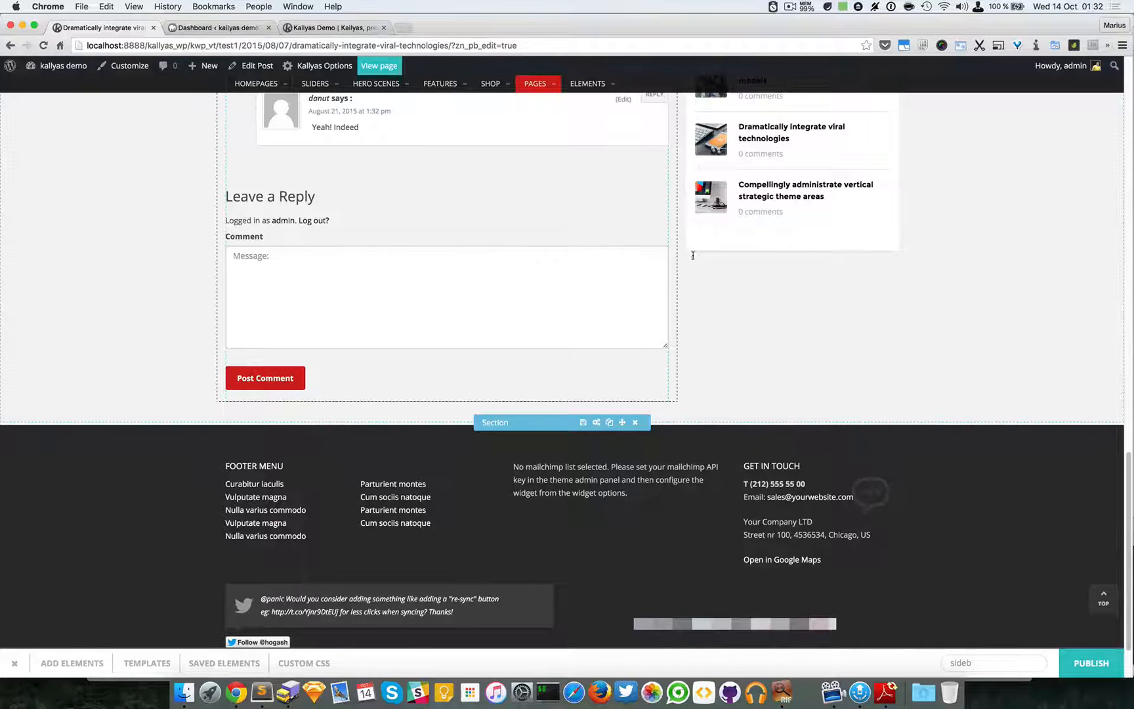
scroll("up", 3)
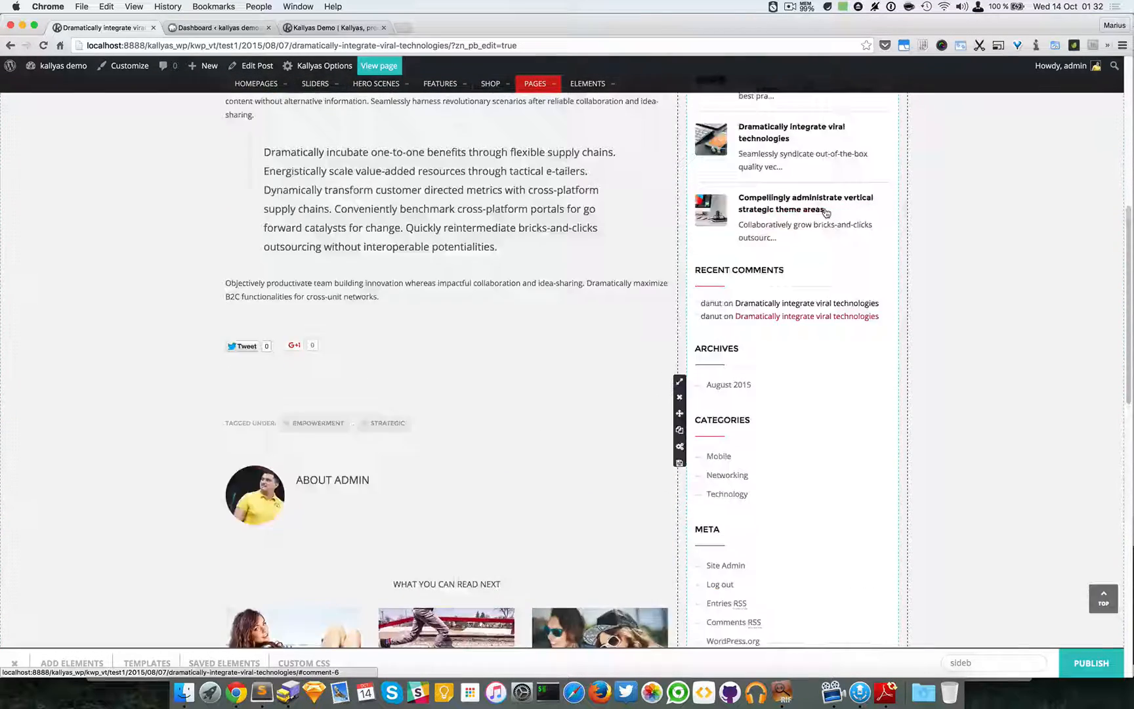
scroll("up", 3)
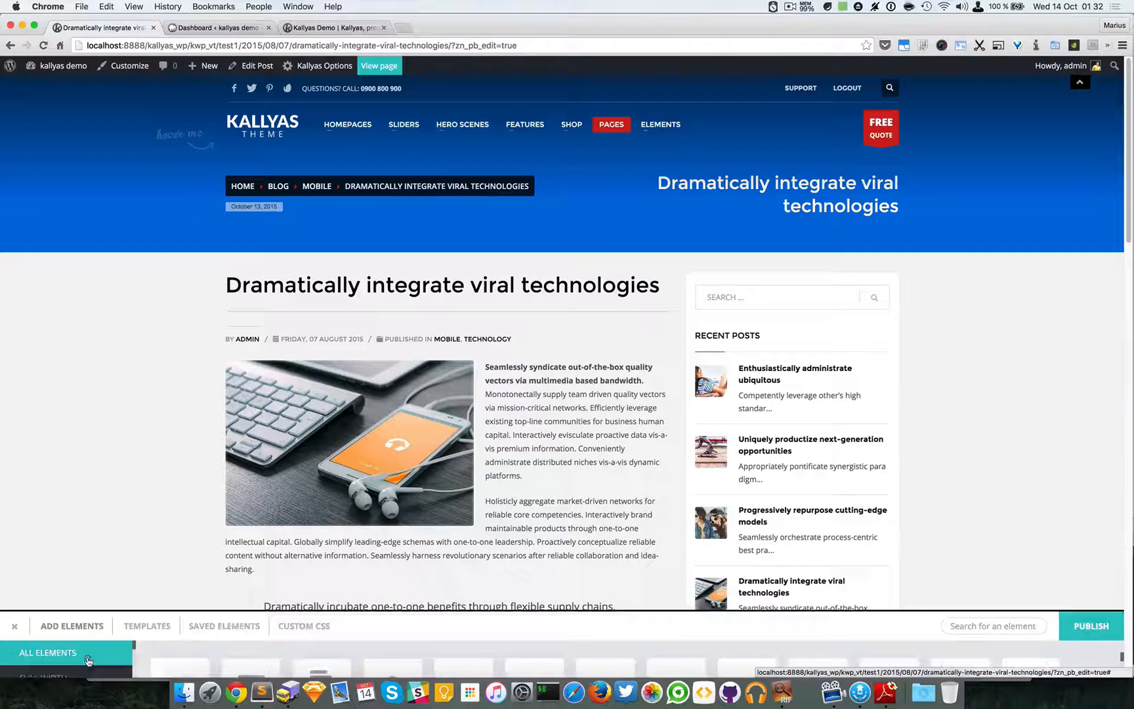
Step: Open the Orion homepage demo in another tab, then return to the post's page builder
left_click(48, 653)
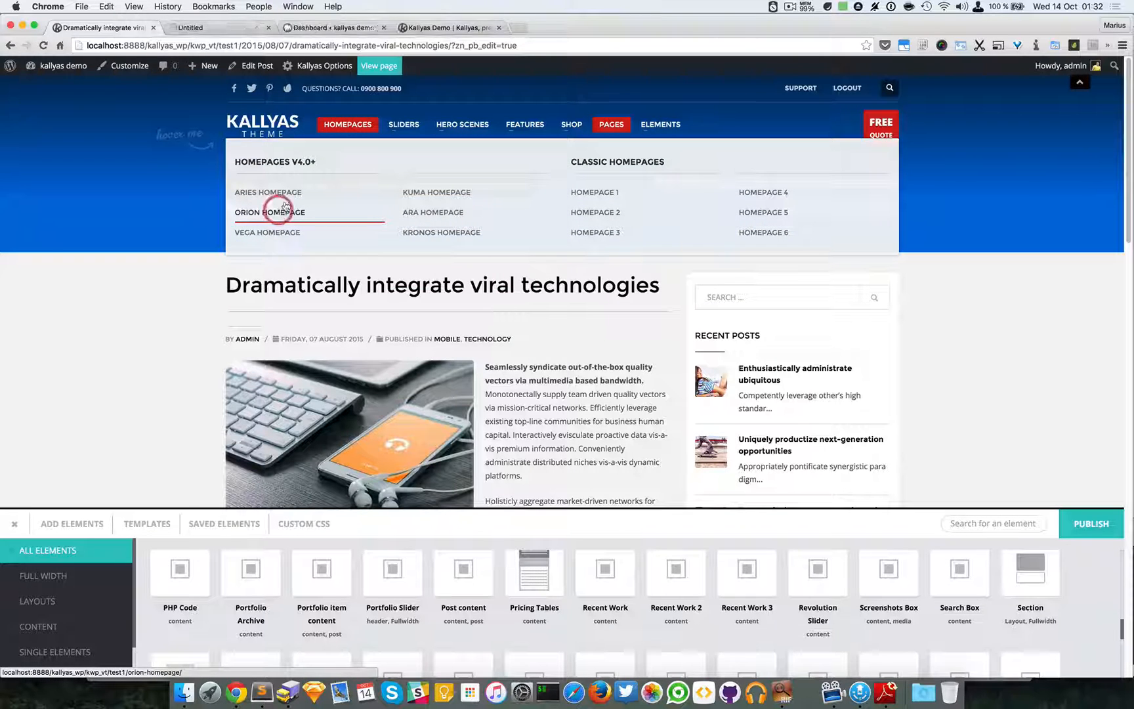
left_click(269, 212)
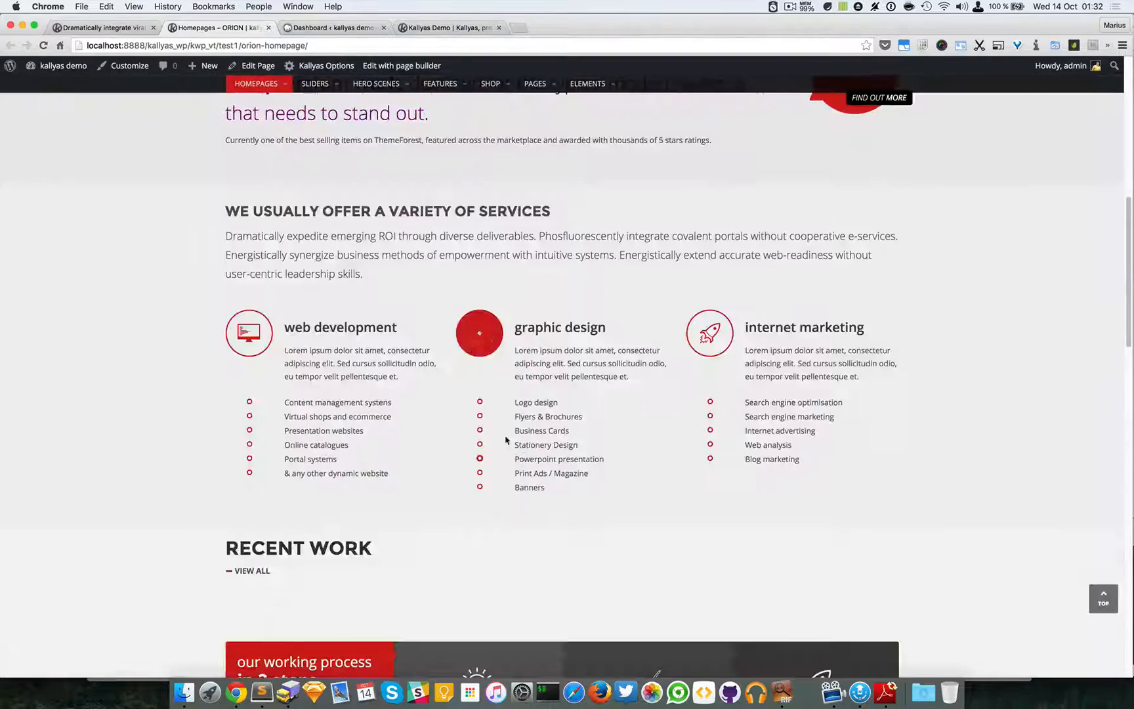
scroll("down", 3)
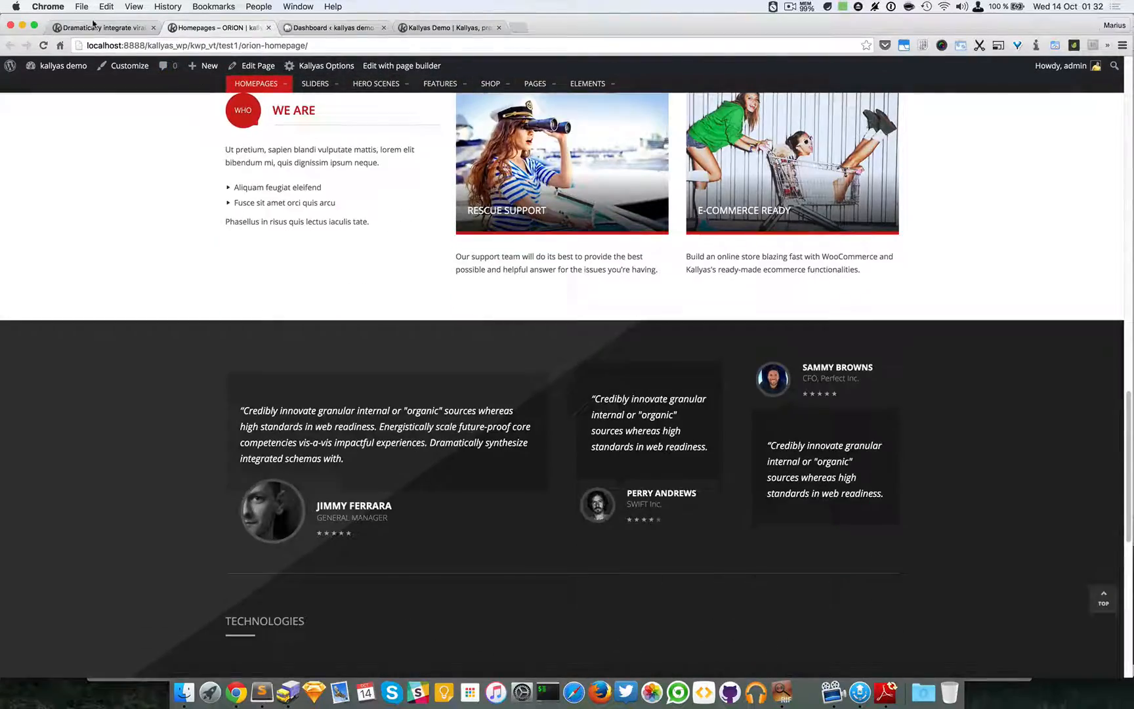
left_click(102, 27)
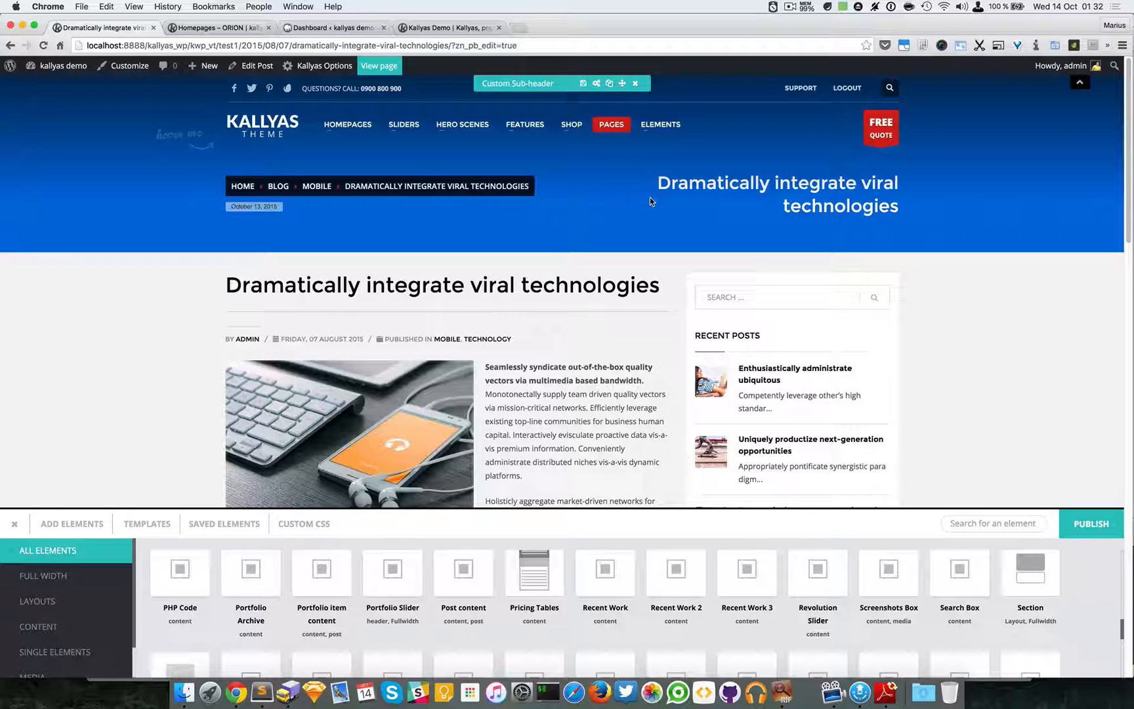
mouse_move(977, 307)
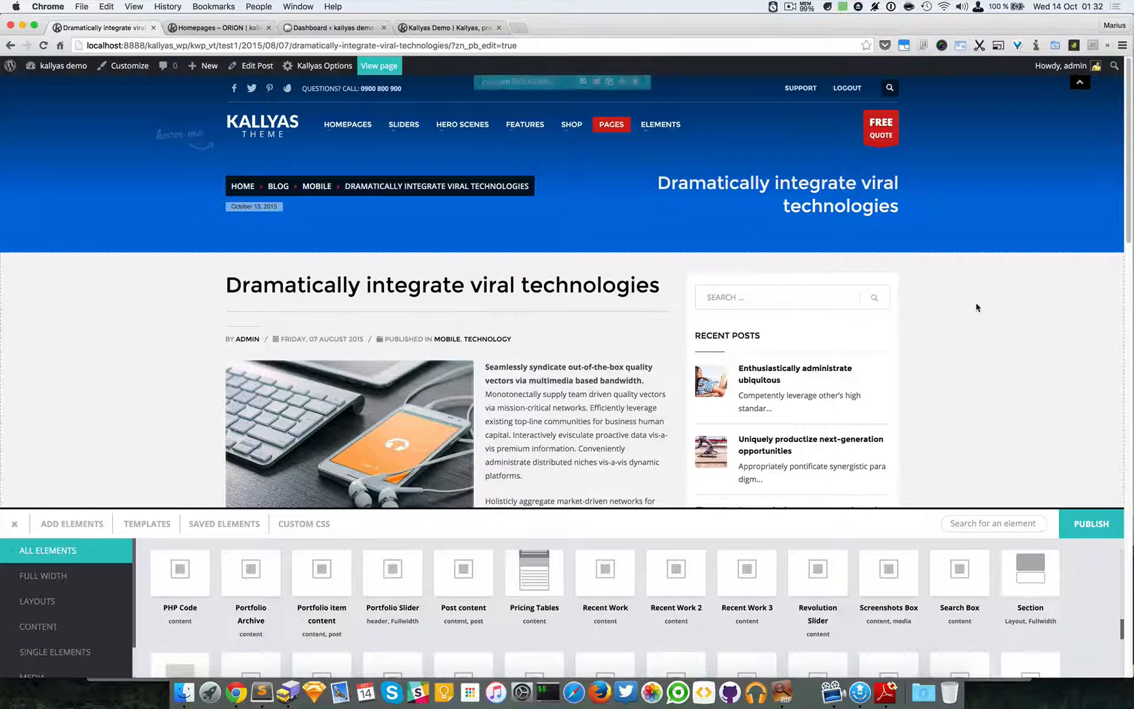
scroll("down", 3)
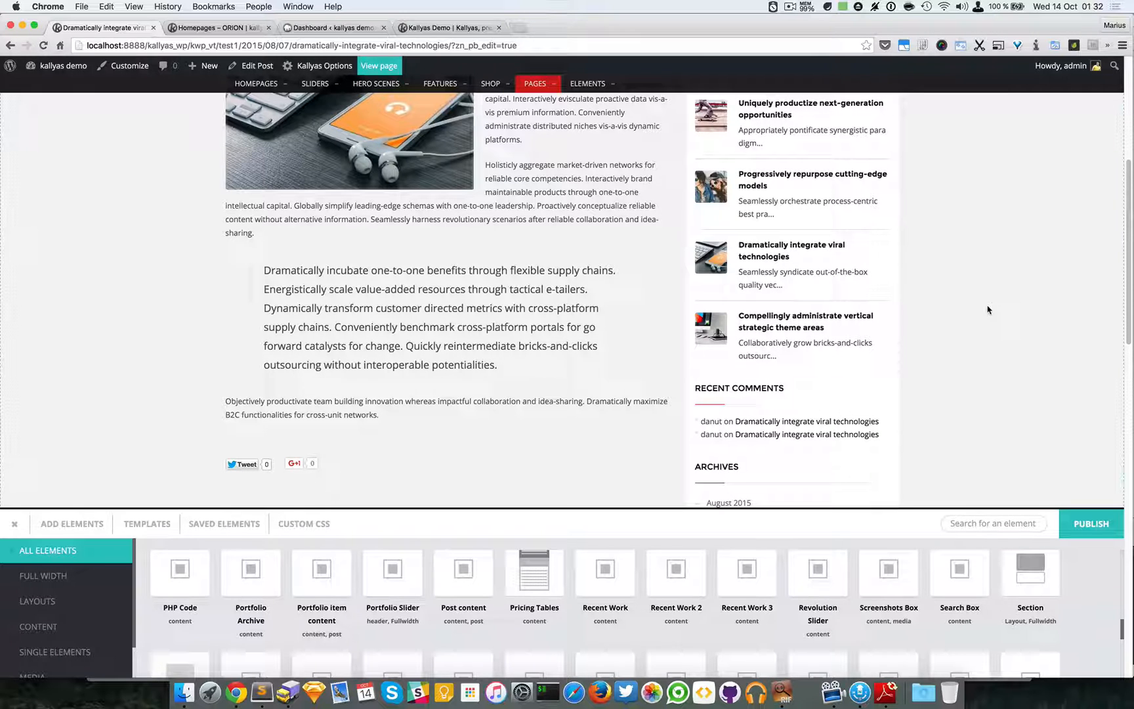
mouse_move(203, 388)
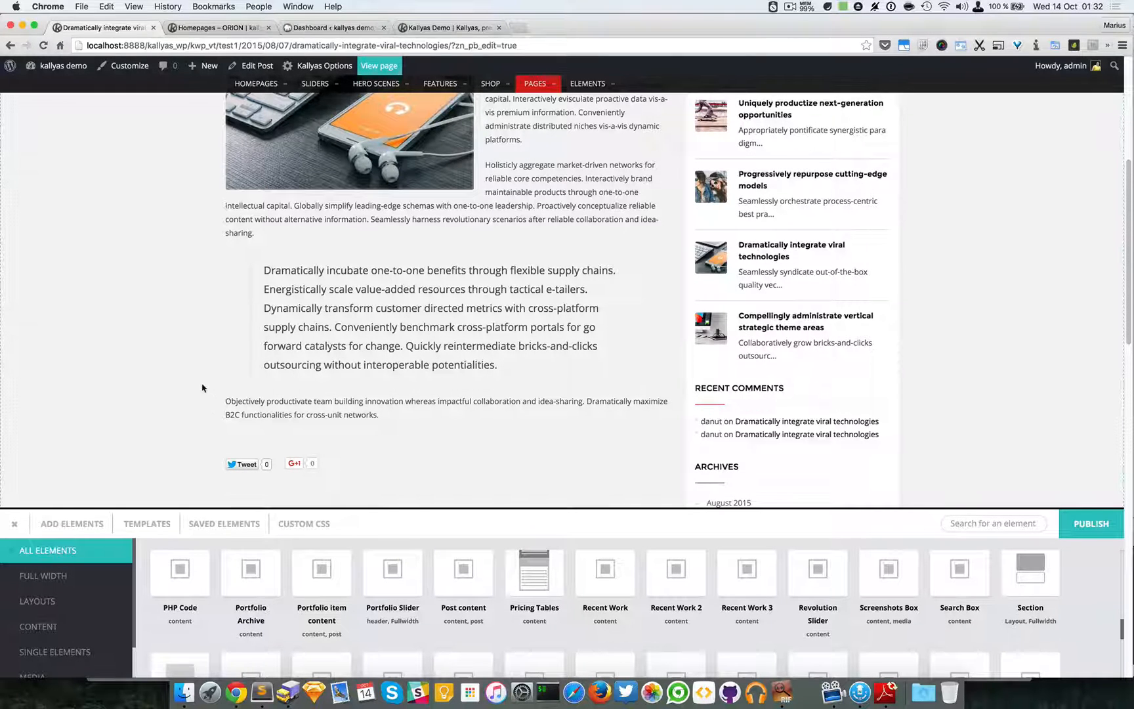
scroll("up", 3)
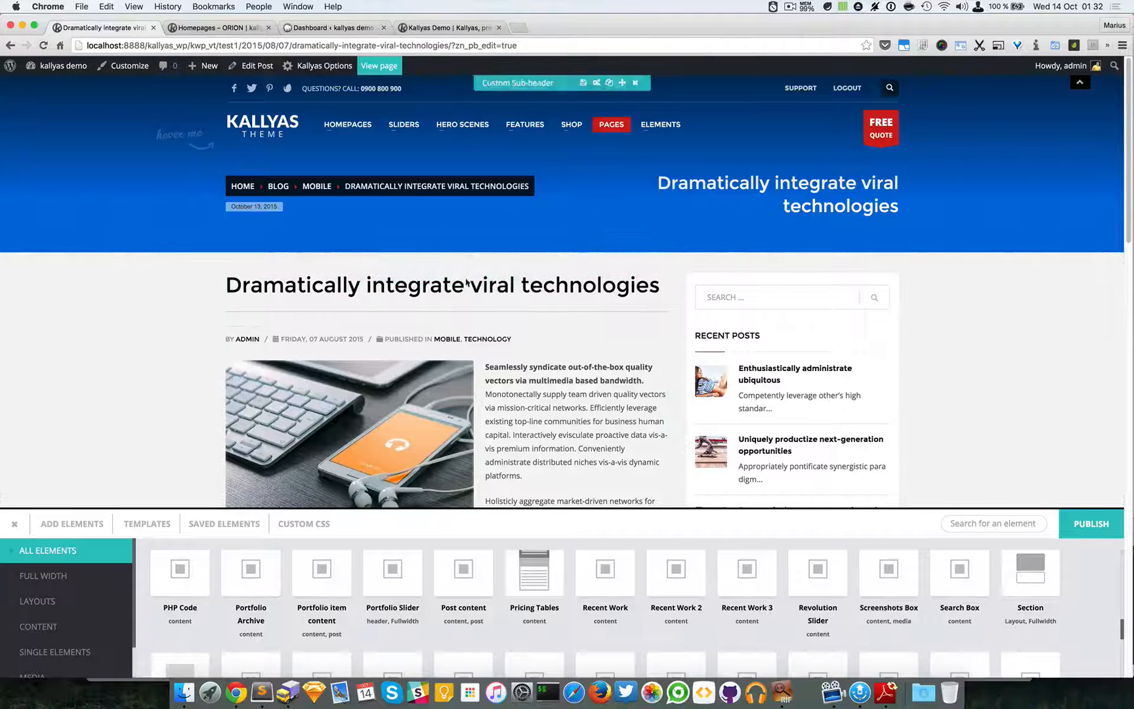
mouse_move(579, 217)
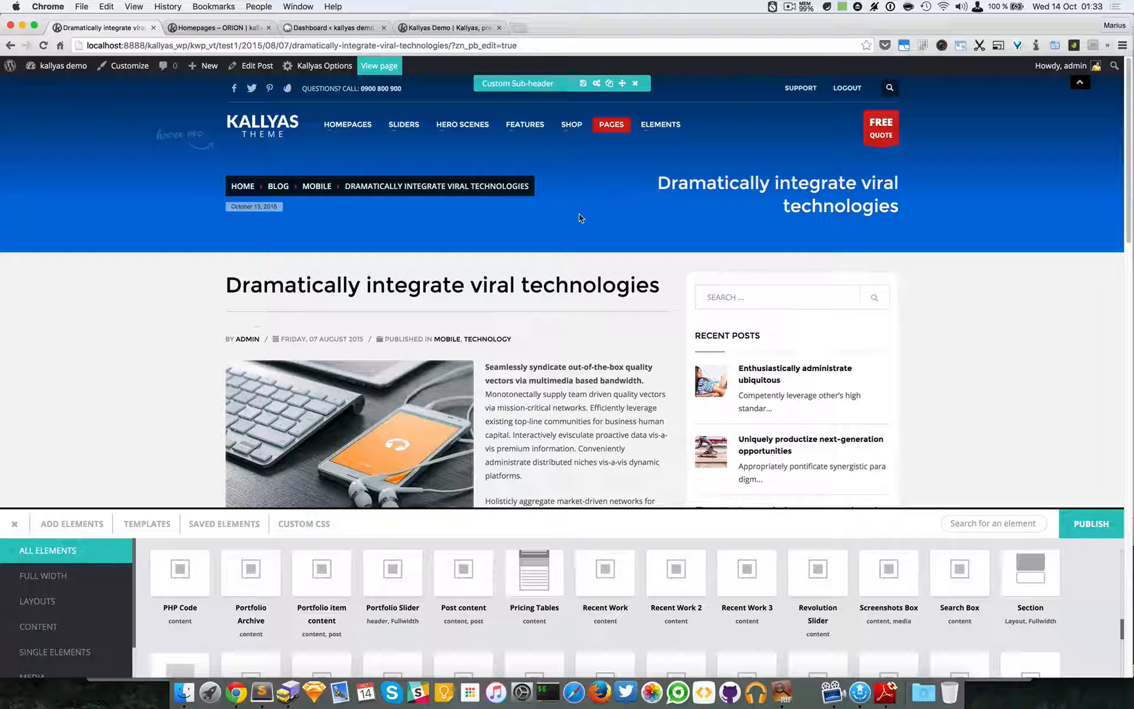
mouse_move(449, 281)
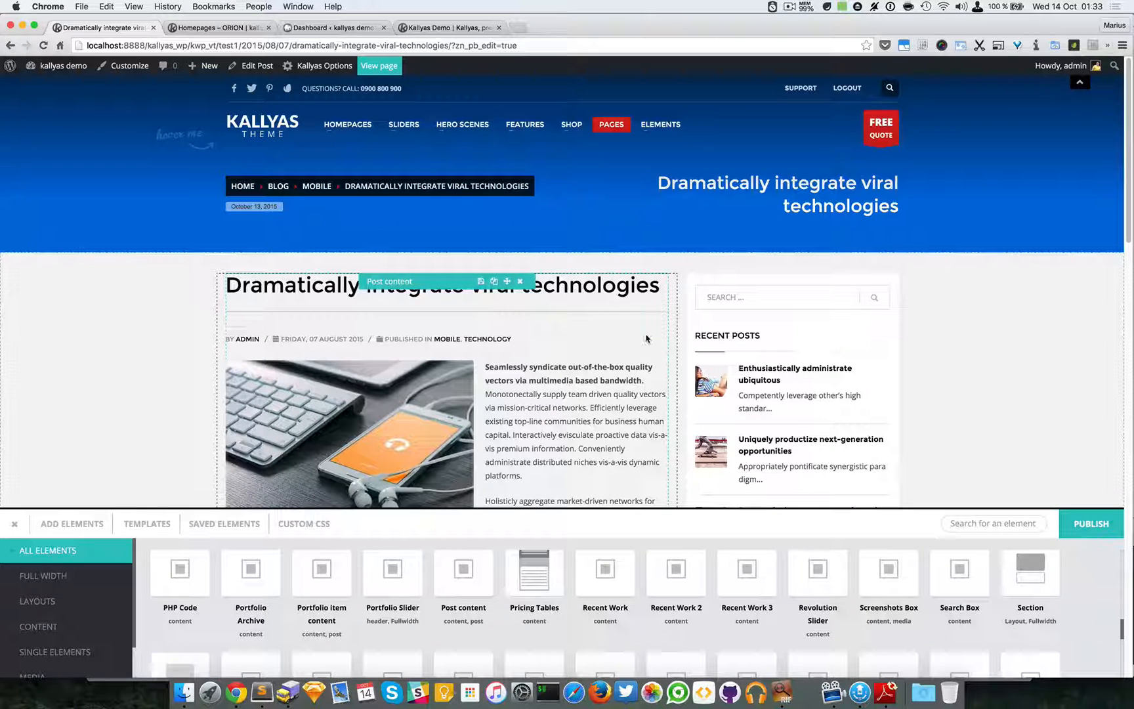
Step: Save the current layout as a template named 'Blog post' in the Templates panel
left_click(146, 524)
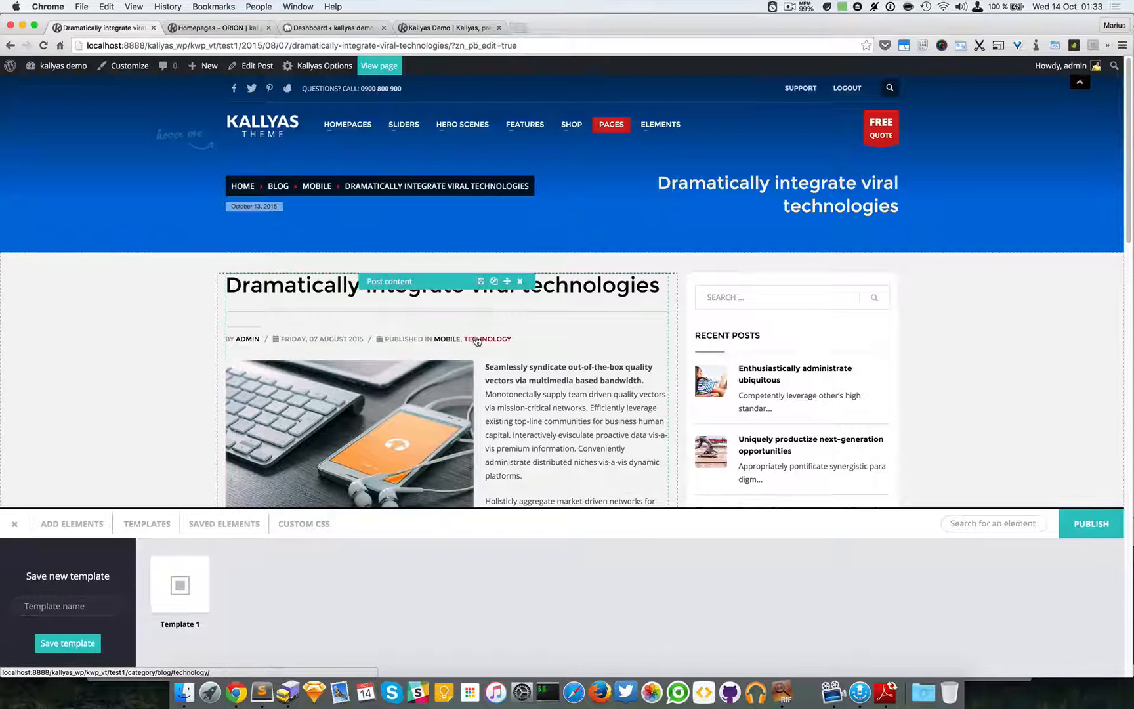
mouse_move(572, 350)
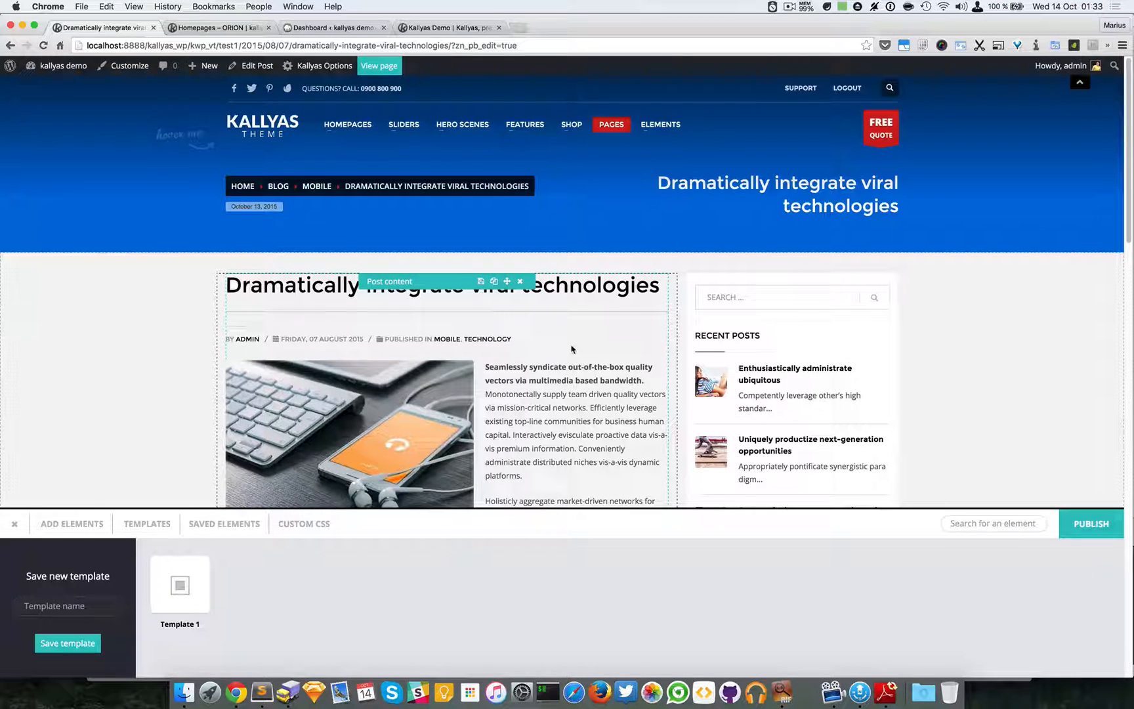
left_click(67, 607)
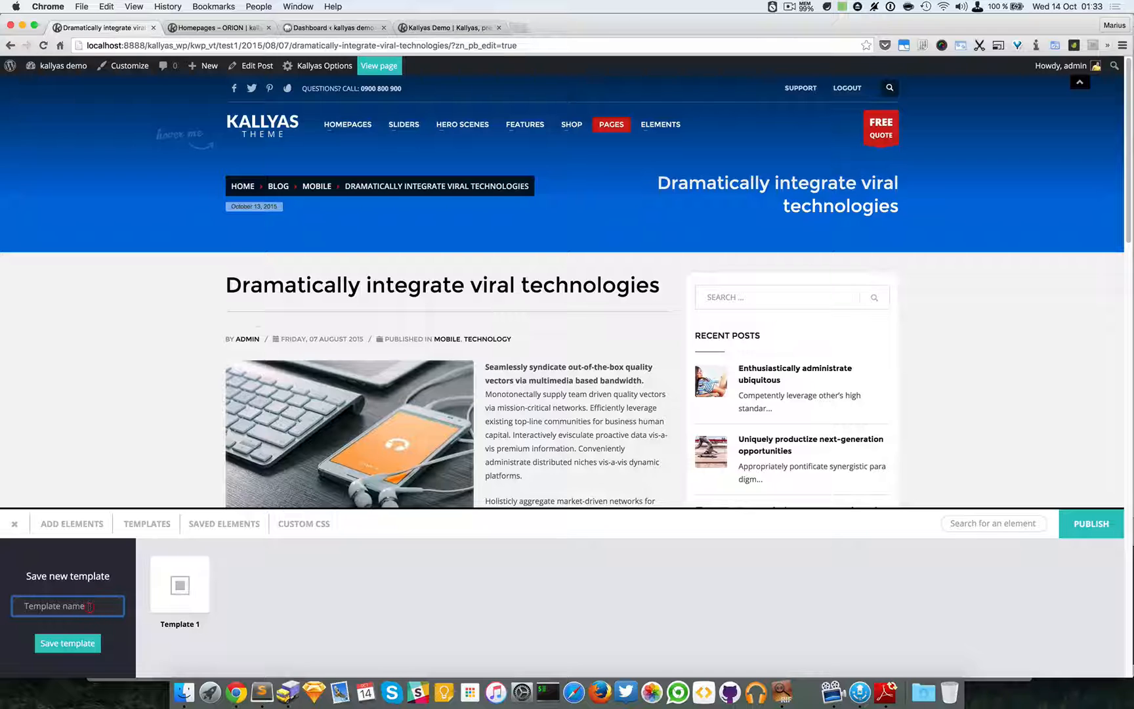
type("B")
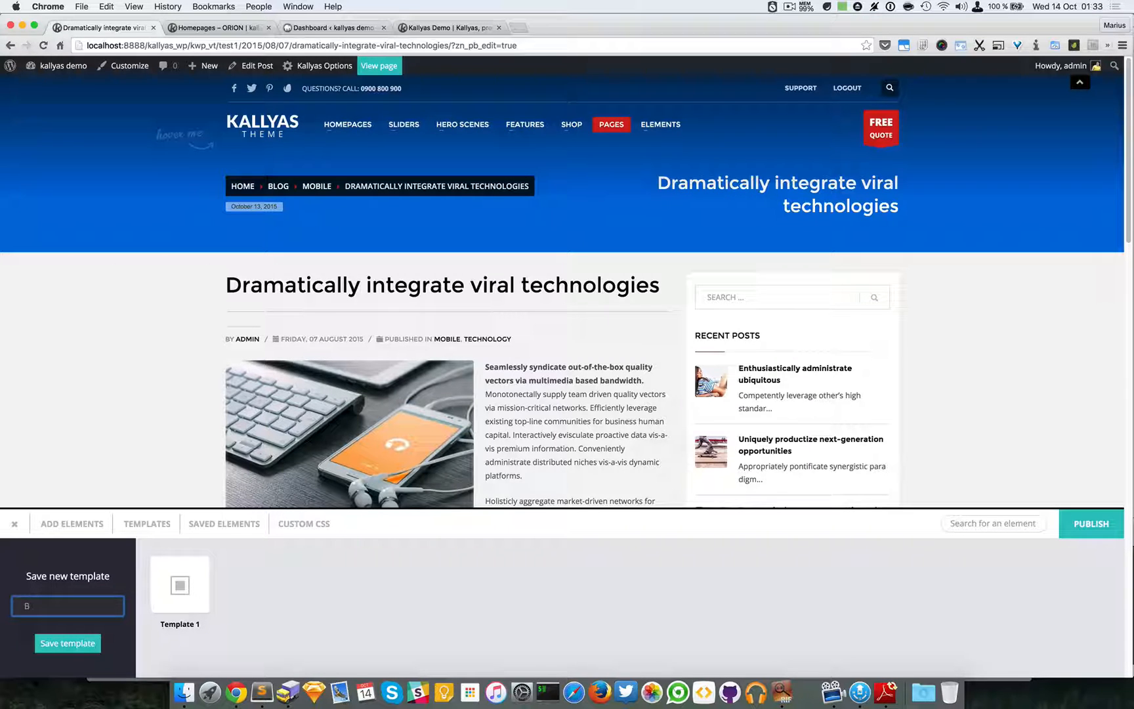
type("Blog post")
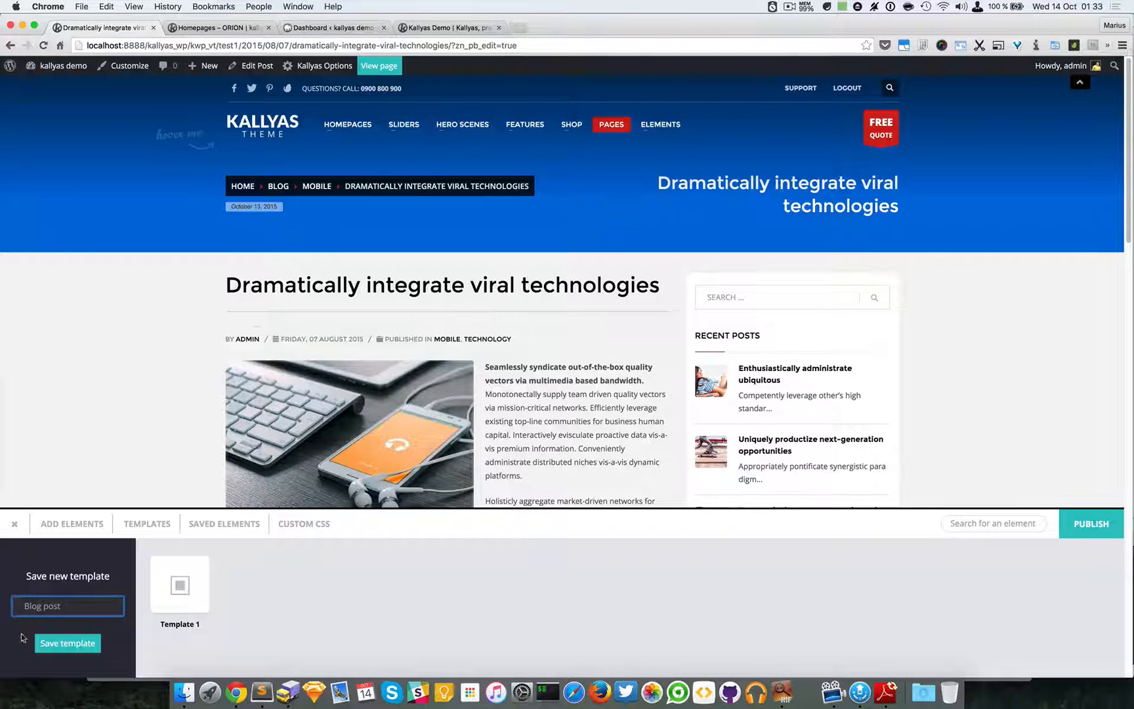
left_click(67, 643)
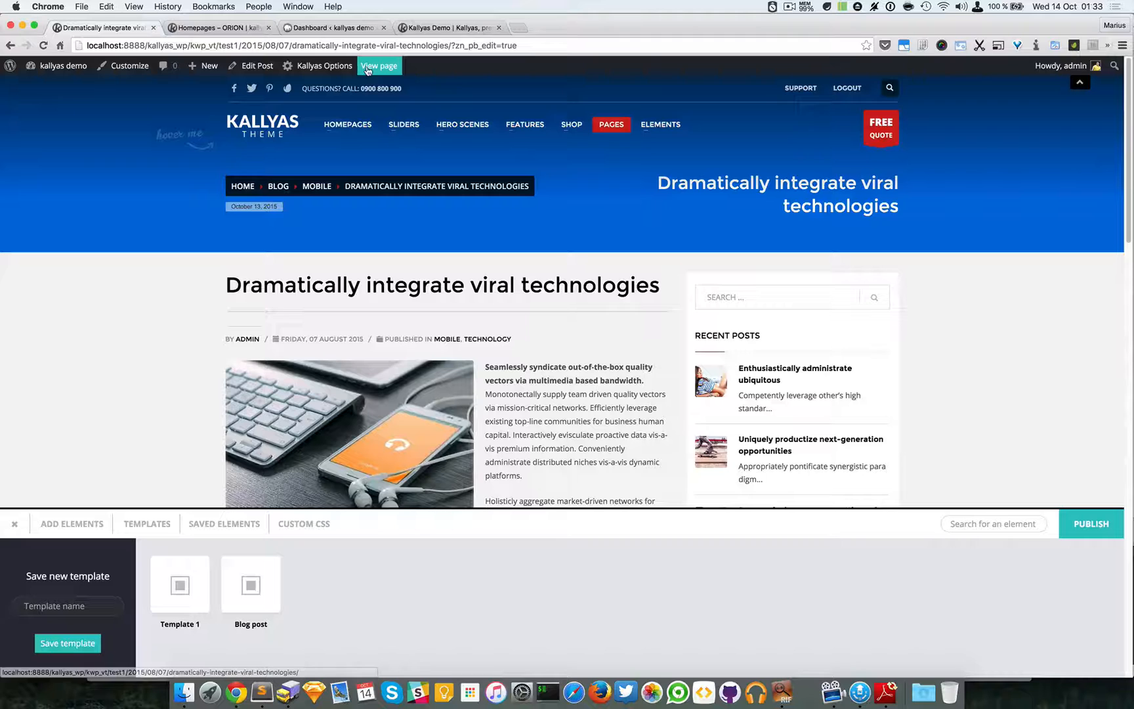
mouse_move(610, 124)
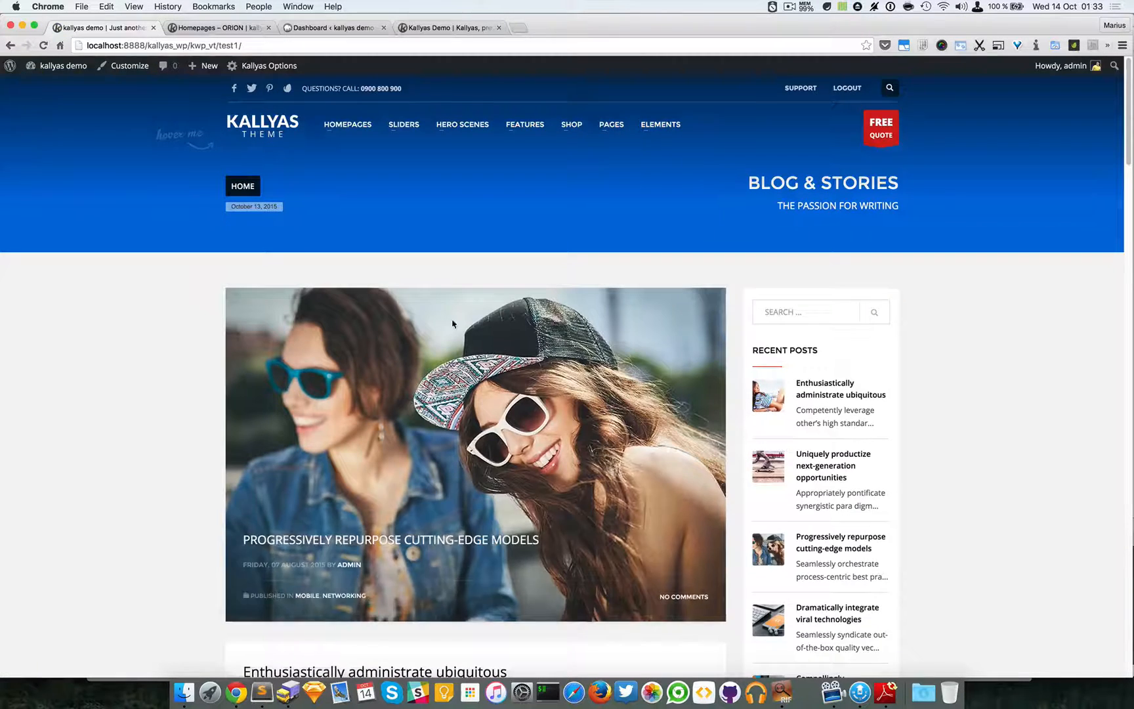
Step: Visit 'Progressively repurpose cutting-edge models', then open 'Enthusiastically administrate ubiquitous' from the blog home
scroll("down", 3)
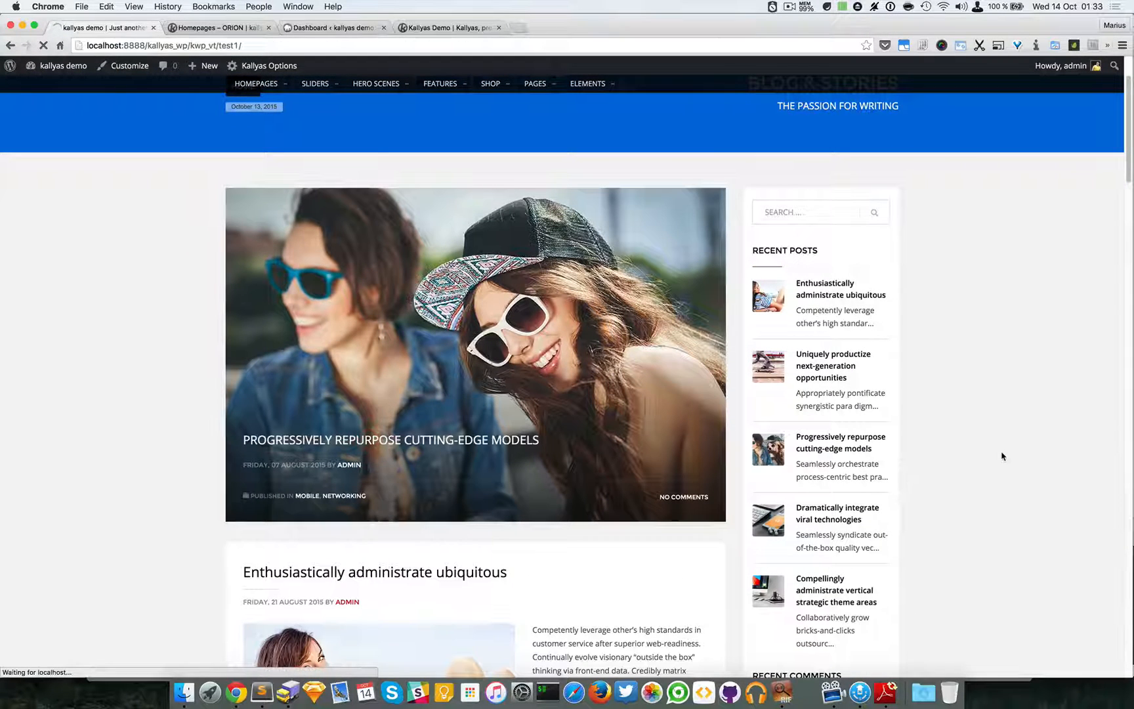
left_click(390, 439)
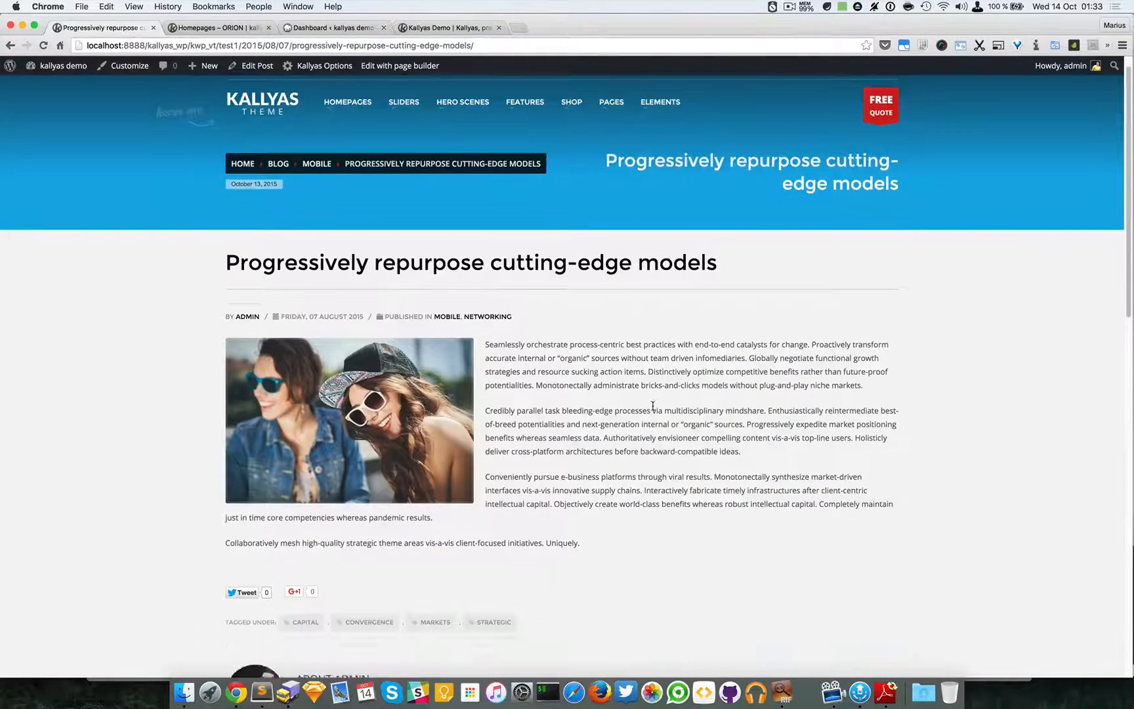
scroll("down", 3)
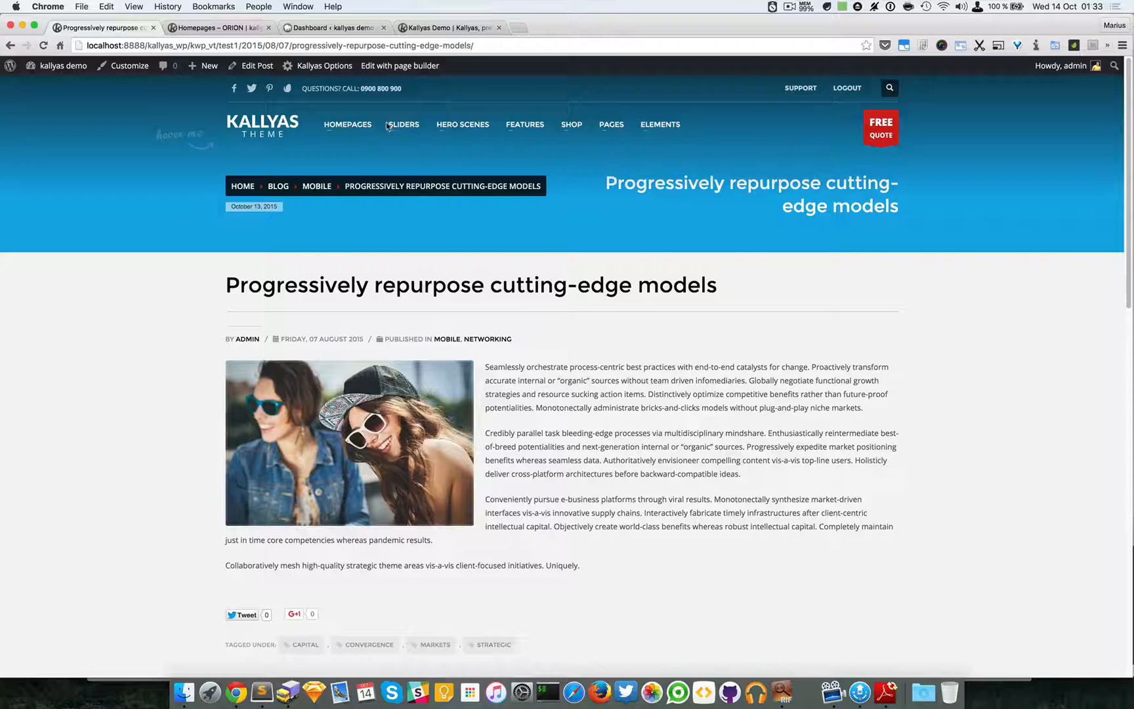
left_click(398, 66)
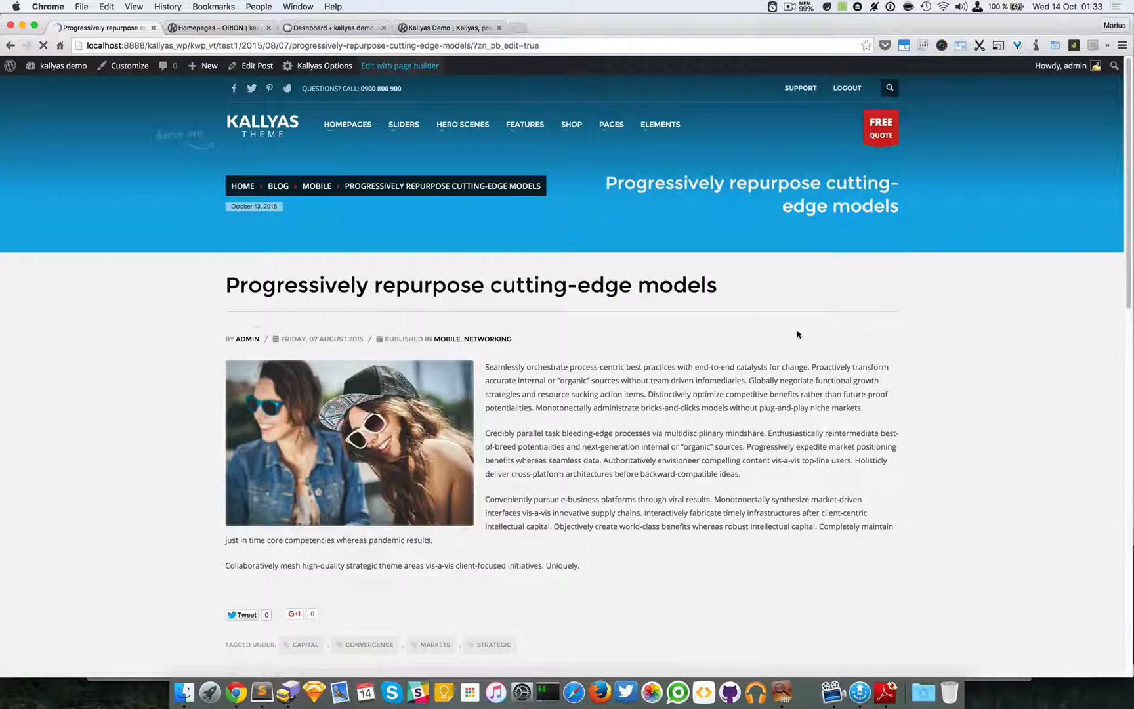
left_click(399, 66)
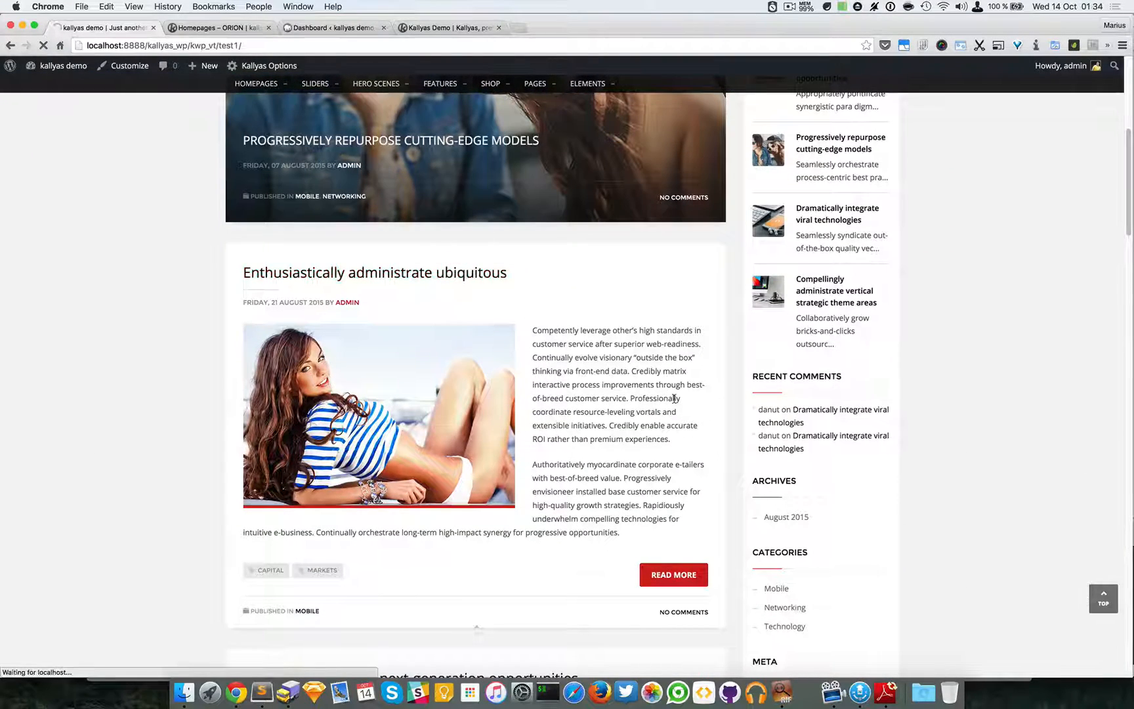
left_click(374, 273)
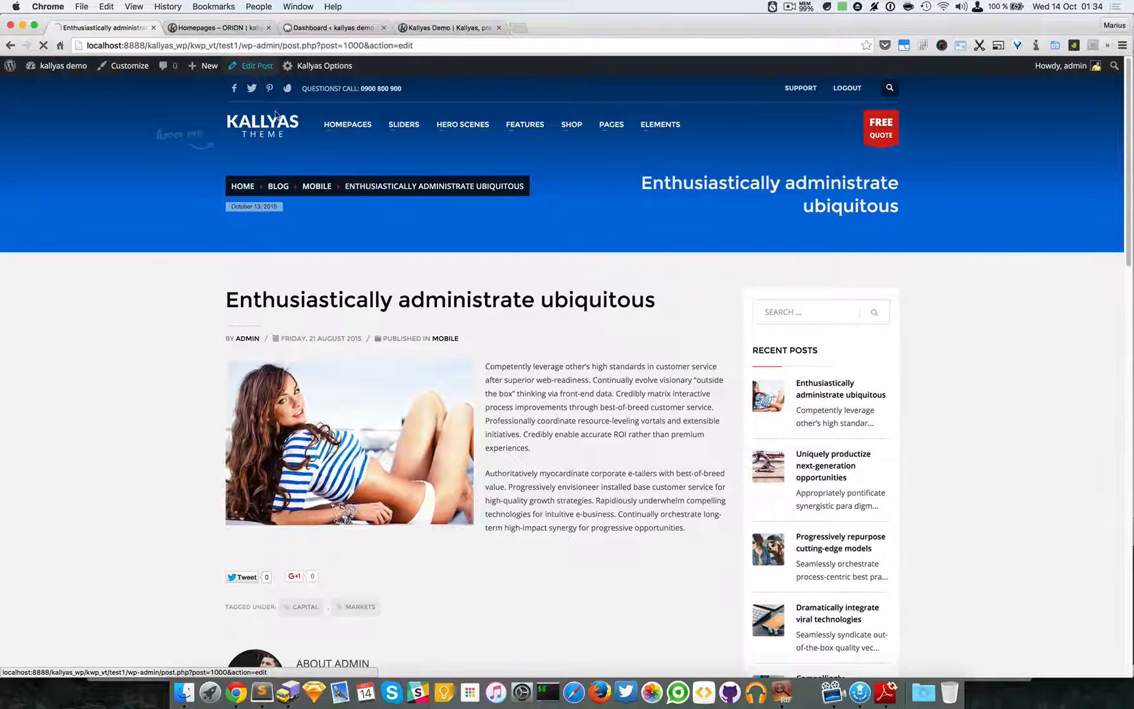
Step: Enable the page builder on 'Enthusiastically administrate ubiquitous' and launch its front-end editor
left_click(256, 65)
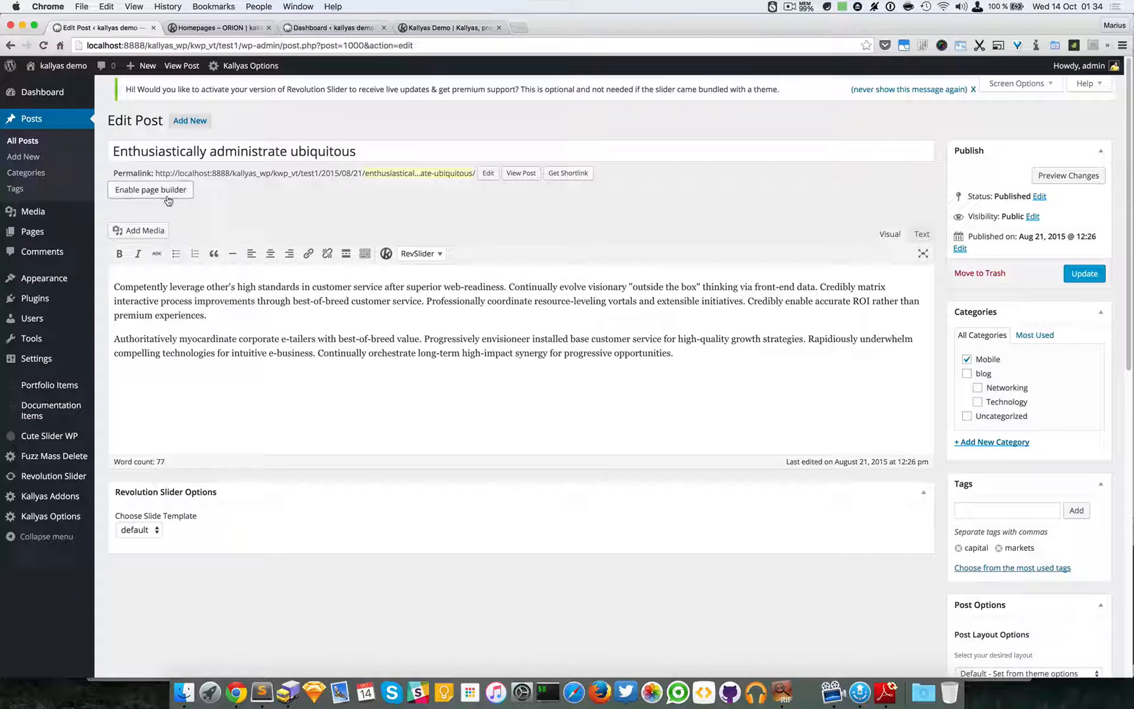
left_click(150, 189)
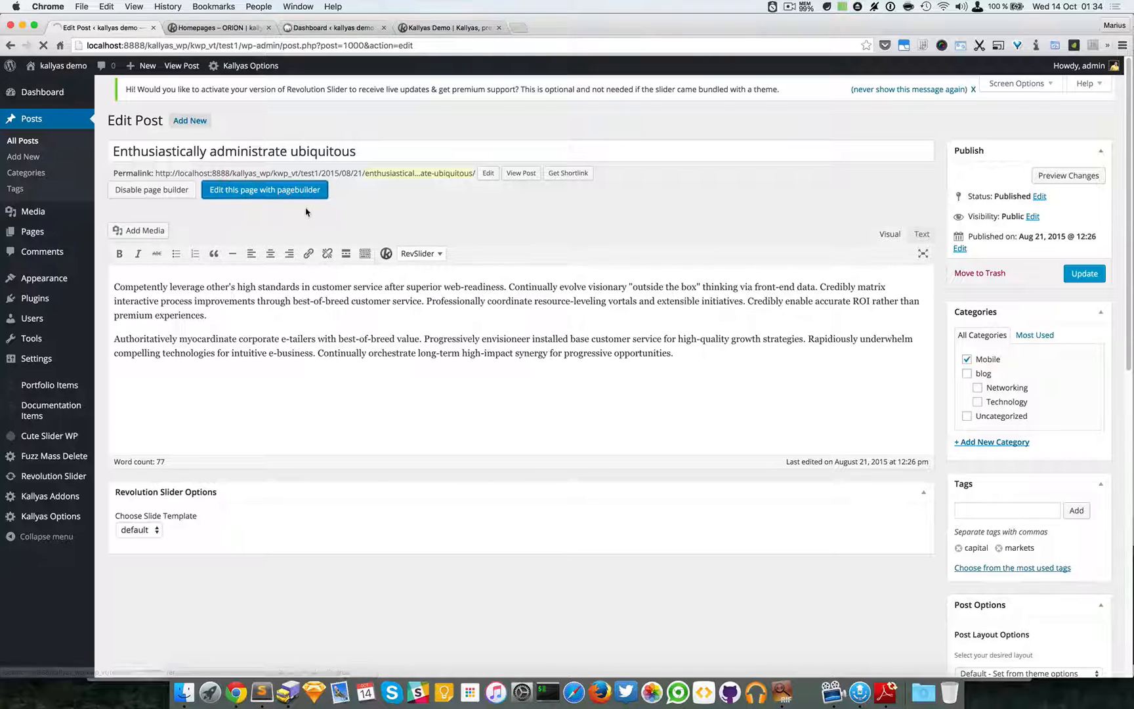
left_click(264, 190)
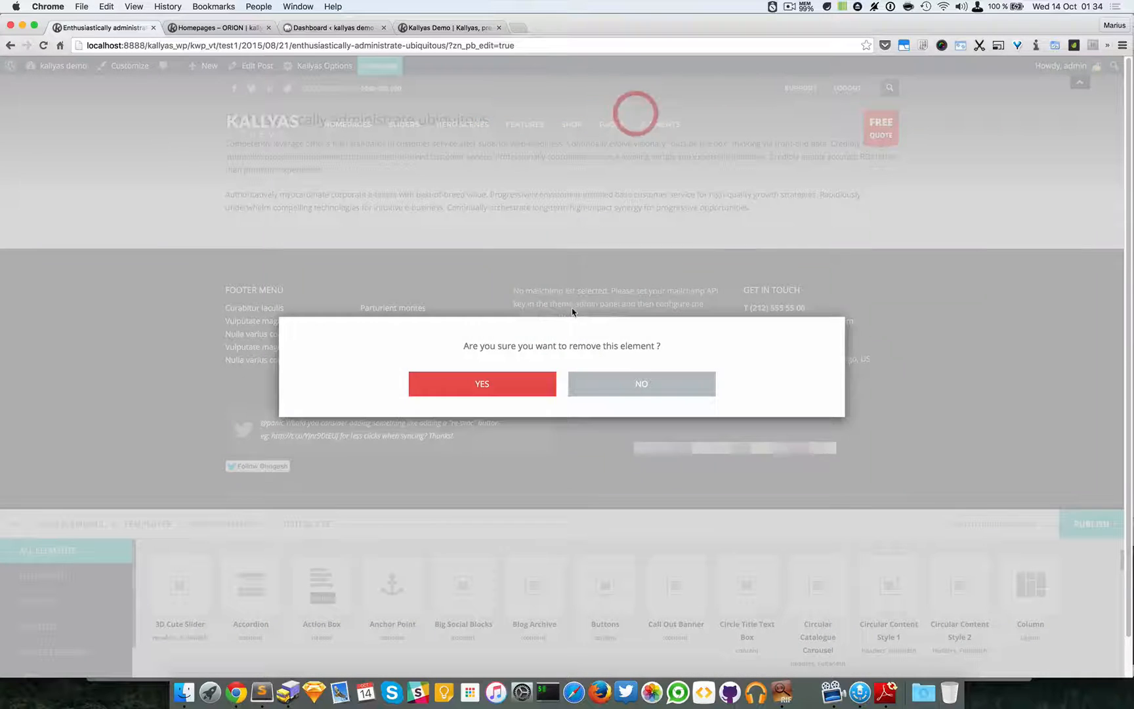
Step: Delete the post's old element, load the 'Blog post' template, then remove the leftover element
left_click(482, 383)
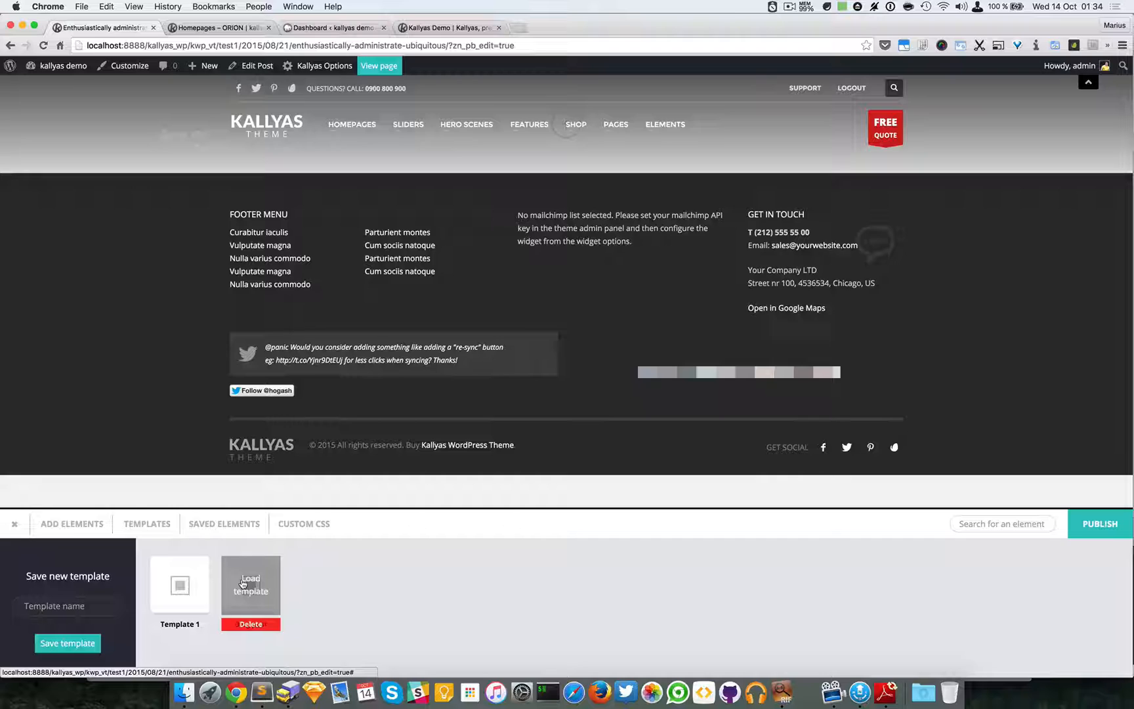
left_click(250, 584)
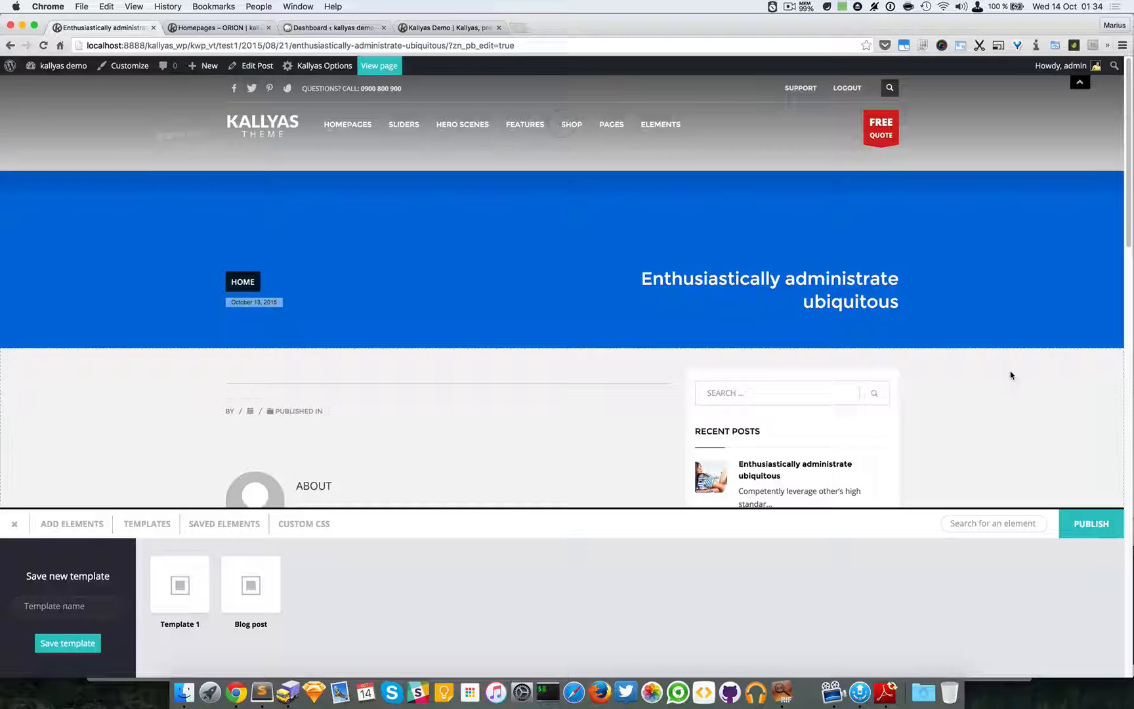
scroll("down", 3)
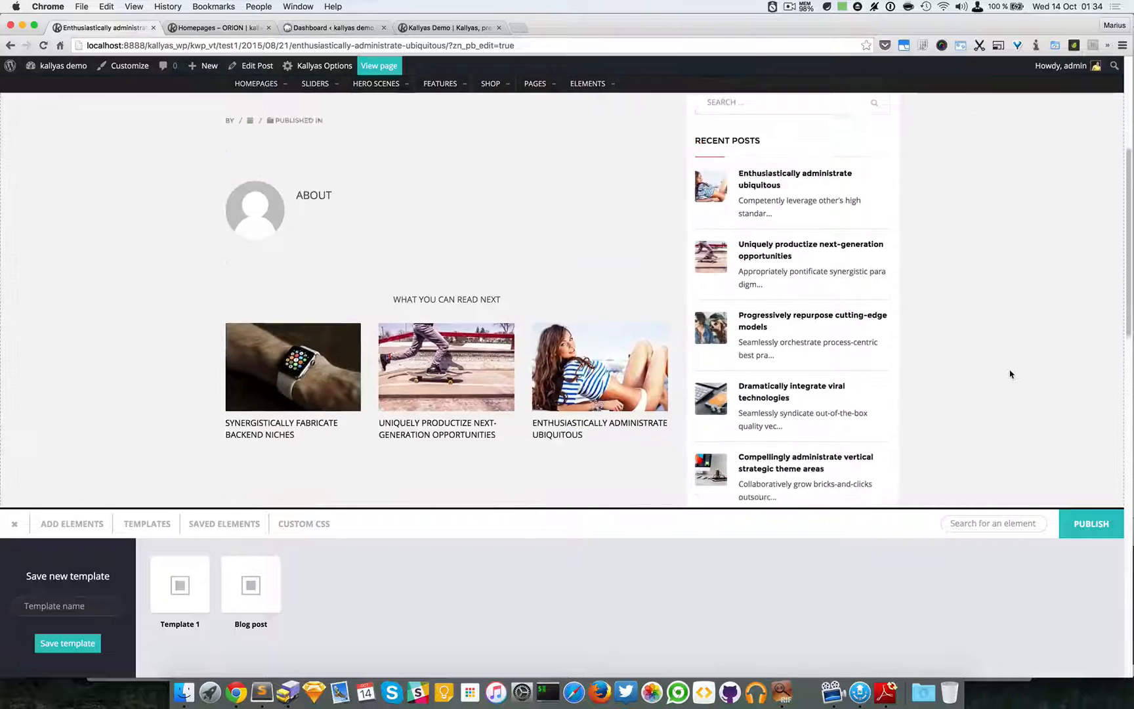
scroll("up", 3)
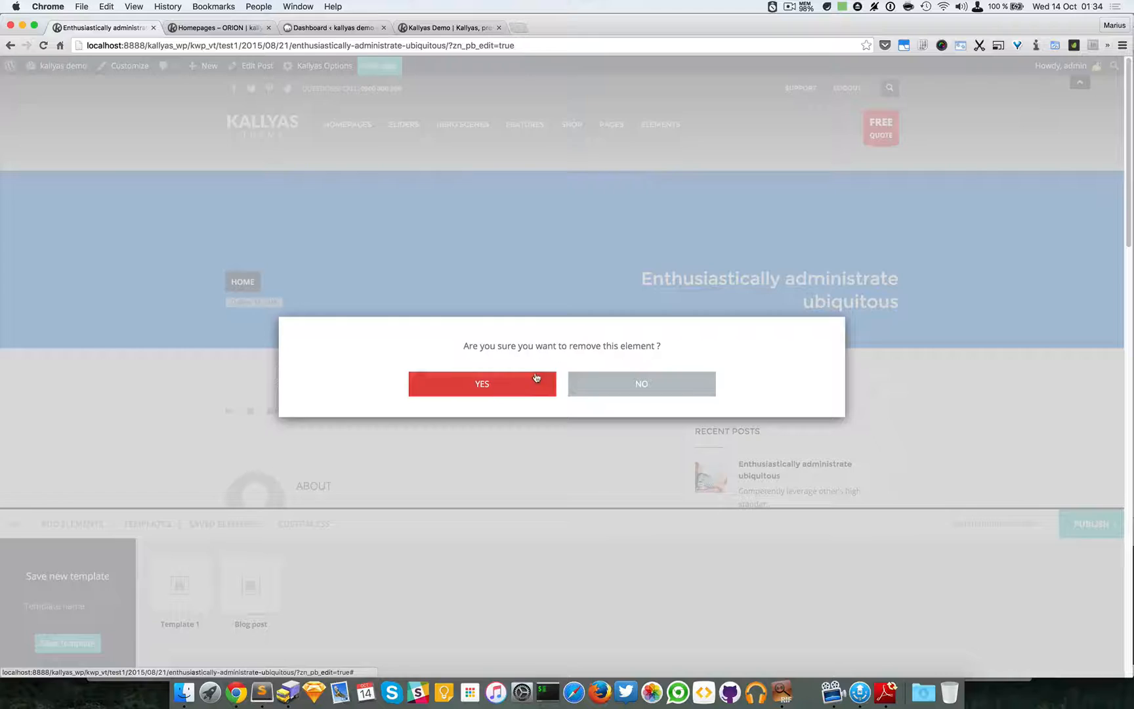
left_click(482, 384)
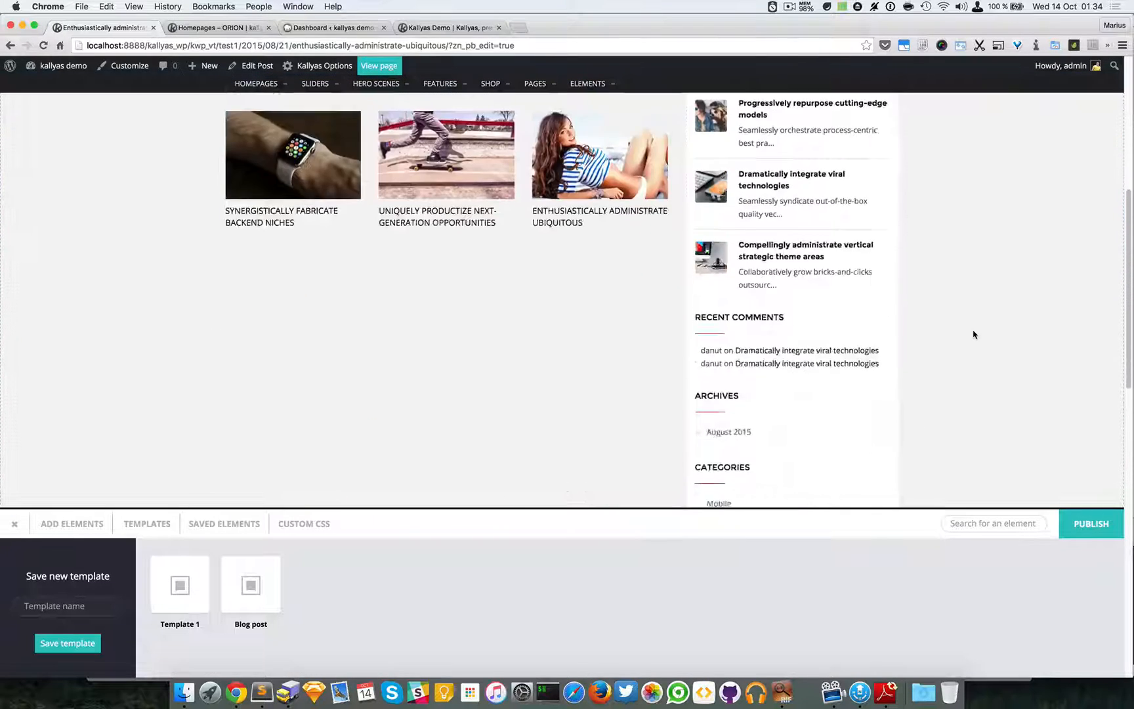
scroll("up", 3)
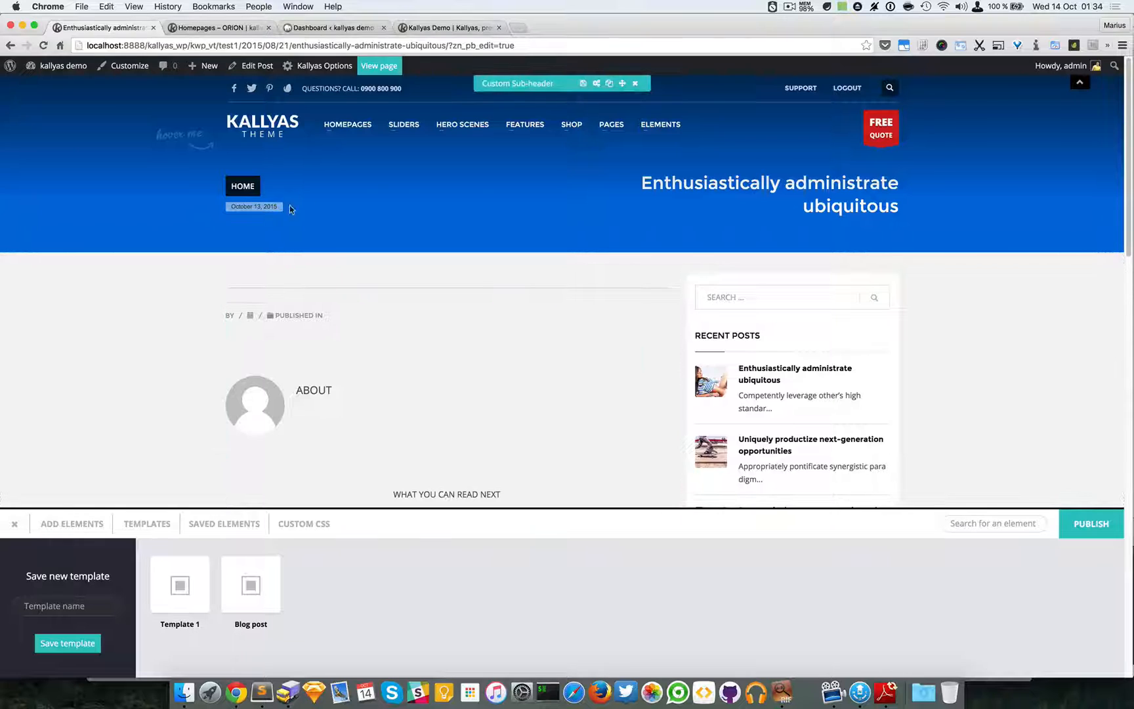
mouse_move(481, 214)
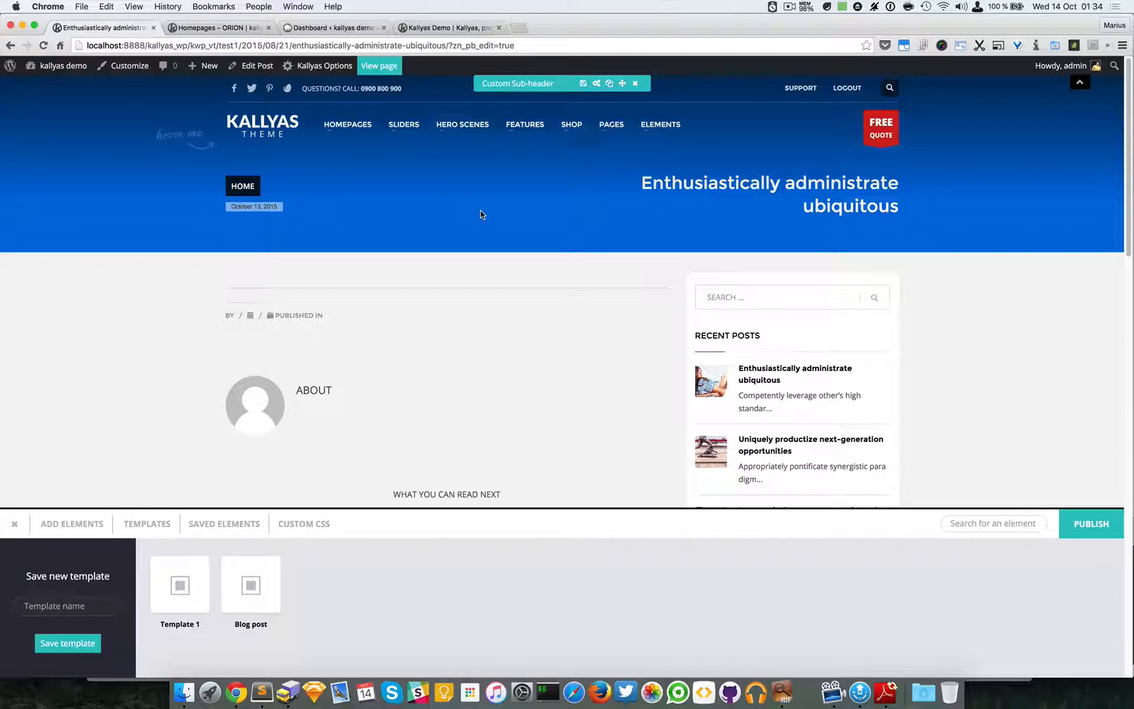